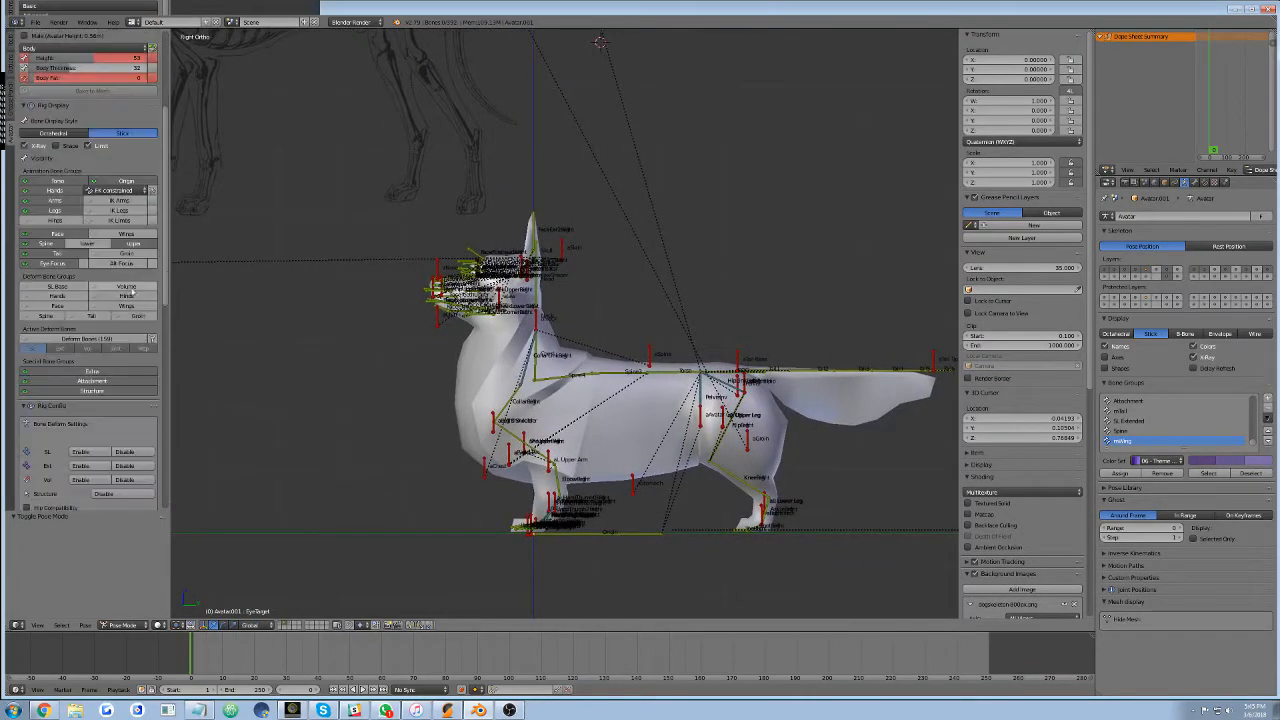
# - Select the dog mesh in Object Mode as the first object for parenting
pyautogui.click(122, 625)
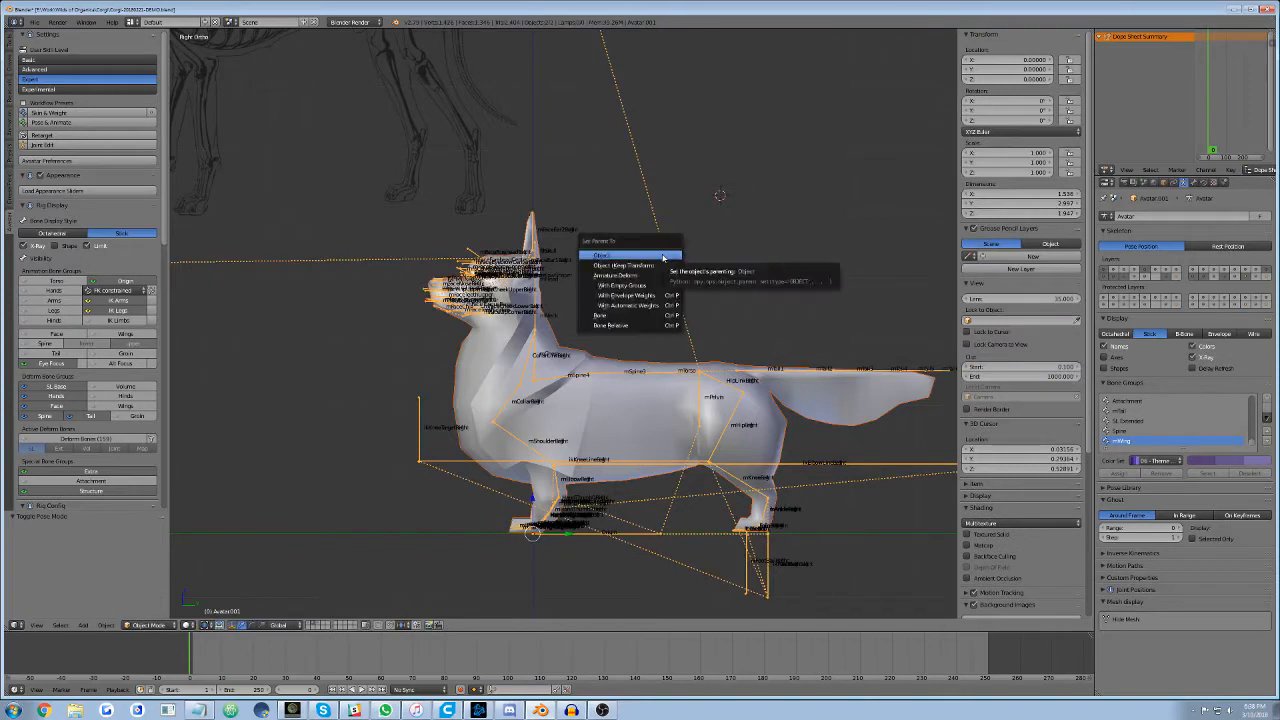
pyautogui.moveTo(630, 305)
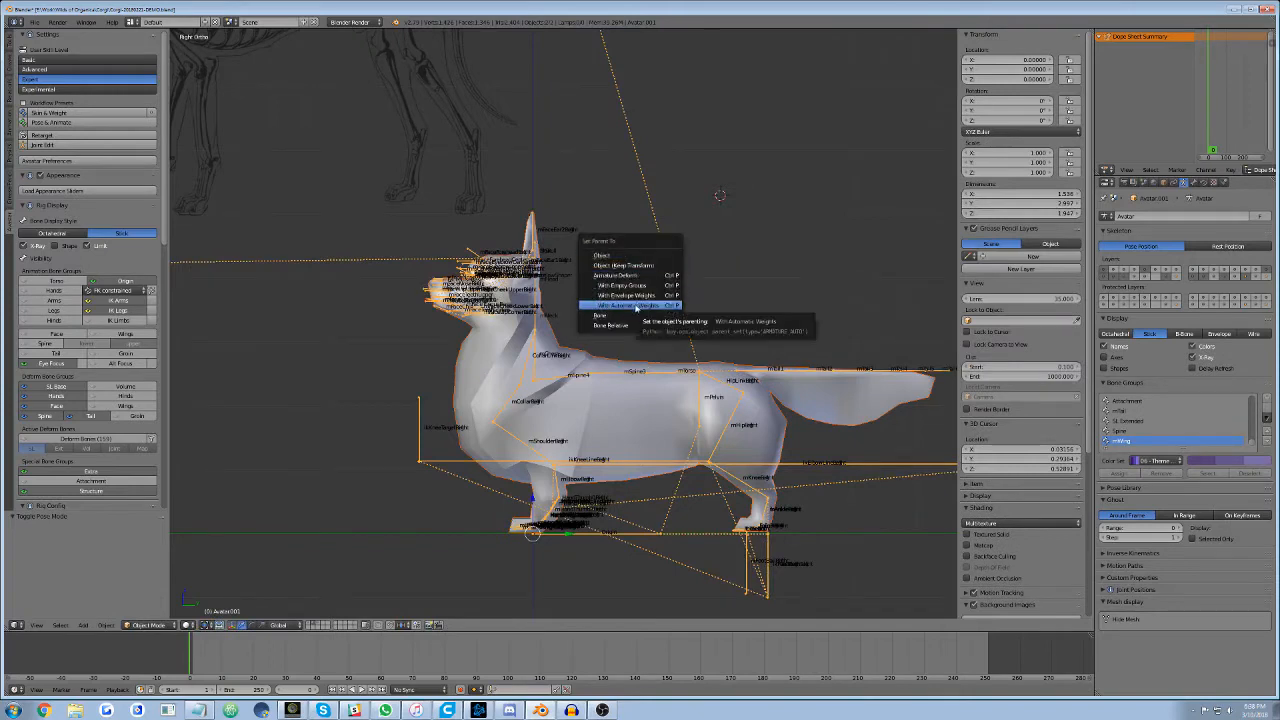
# - Parent the mesh to the armature With Automatic Weights and check the per-bone vertex groups
pyautogui.click(635, 305)
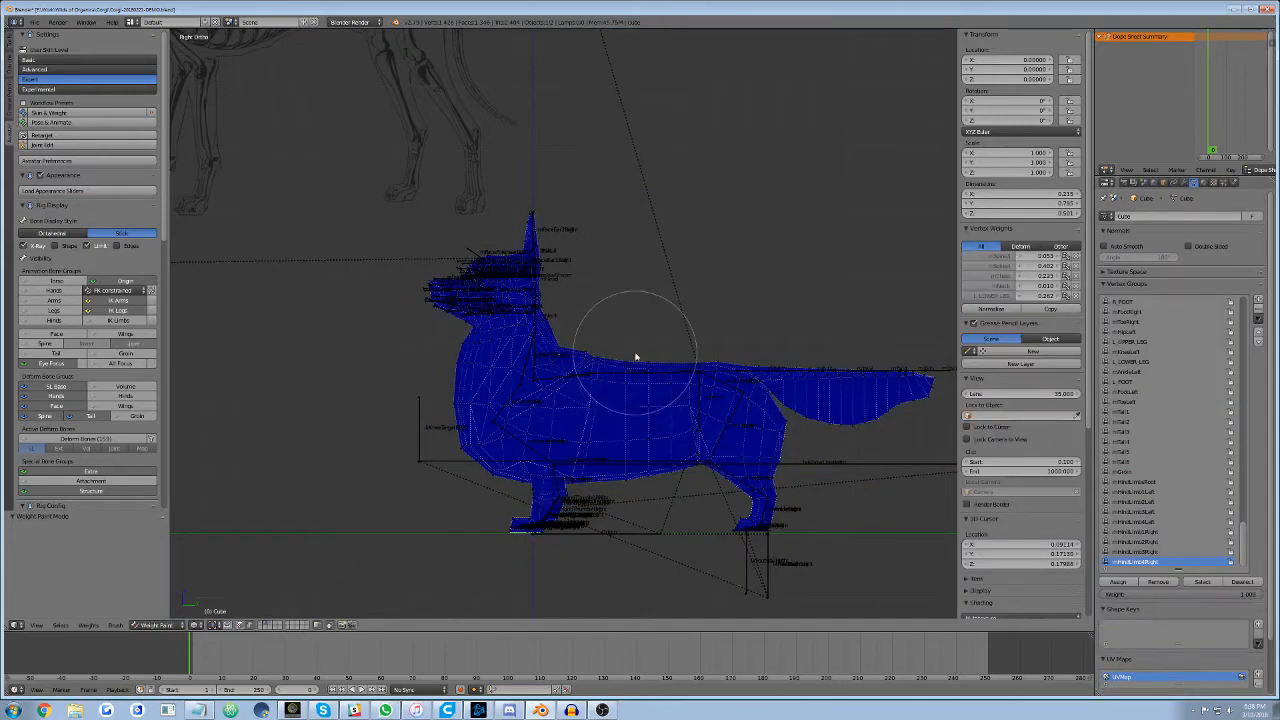
pyautogui.moveTo(635, 357); pyautogui.dragTo(435, 350)
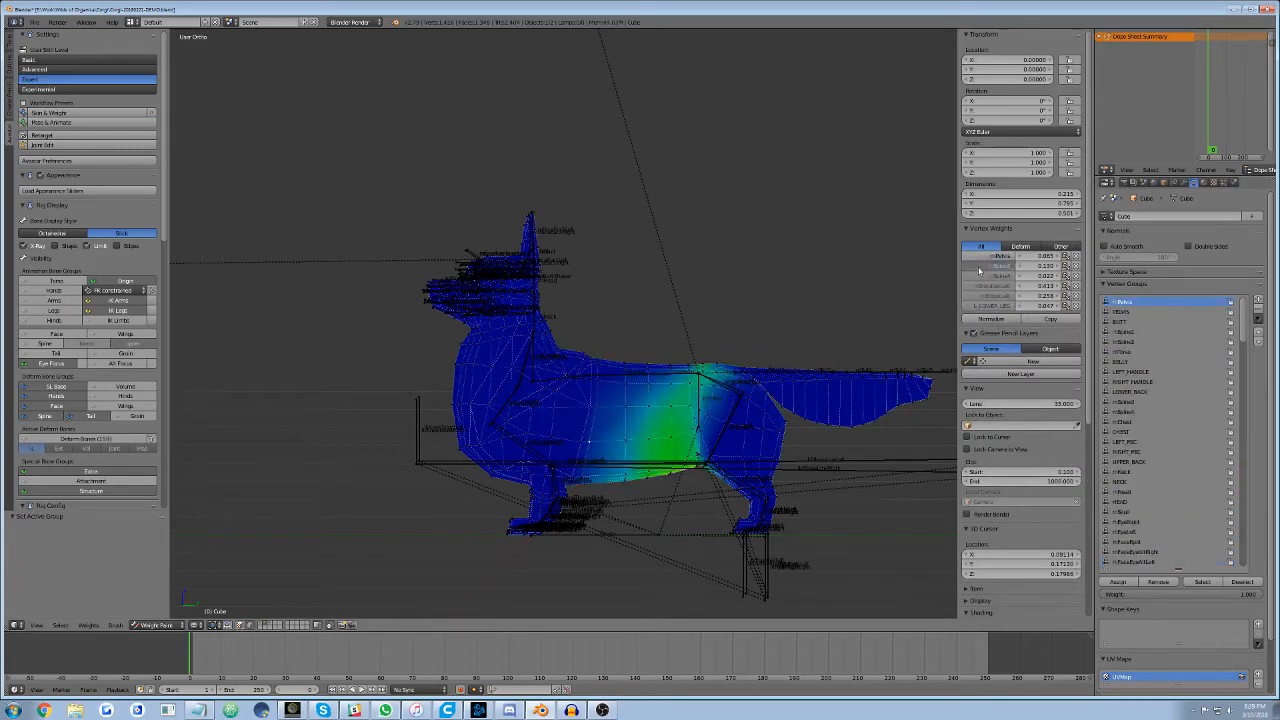
pyautogui.click(1140, 401)
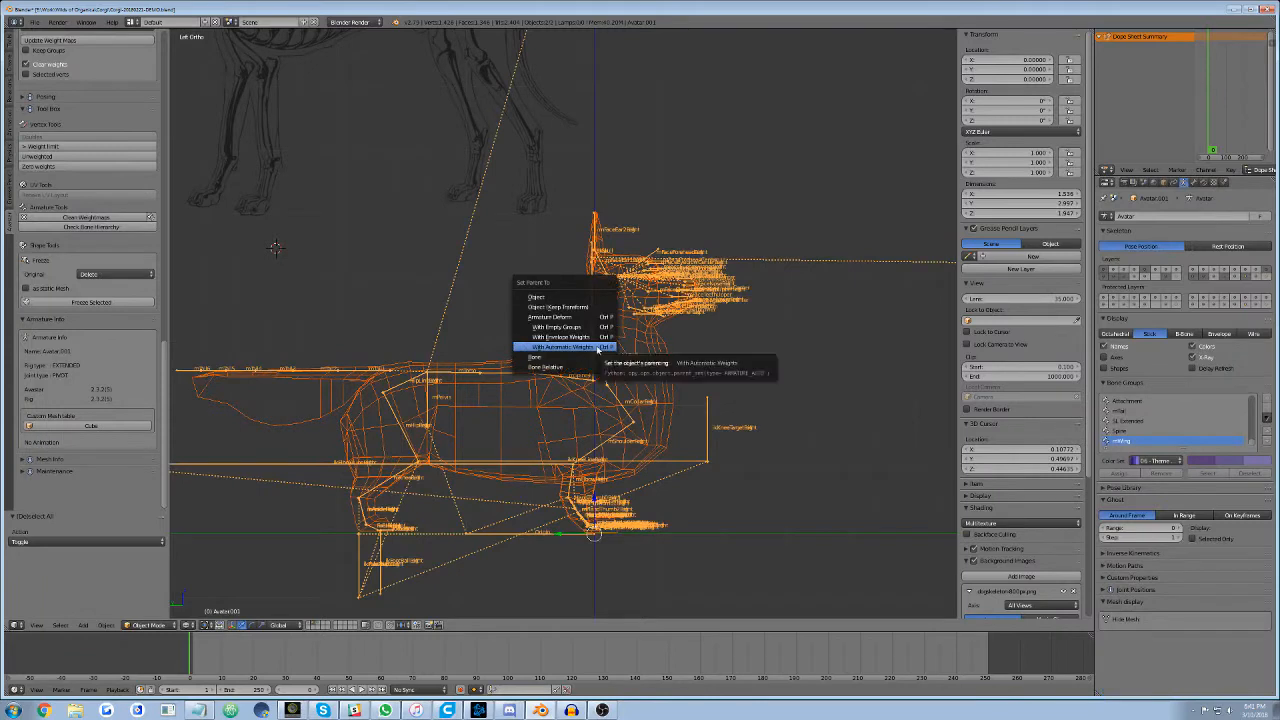
# - Re-parent the mesh With Automatic Weights, adding an Armature modifier beside Subdivision and Edge Split
pyautogui.click(561, 337)
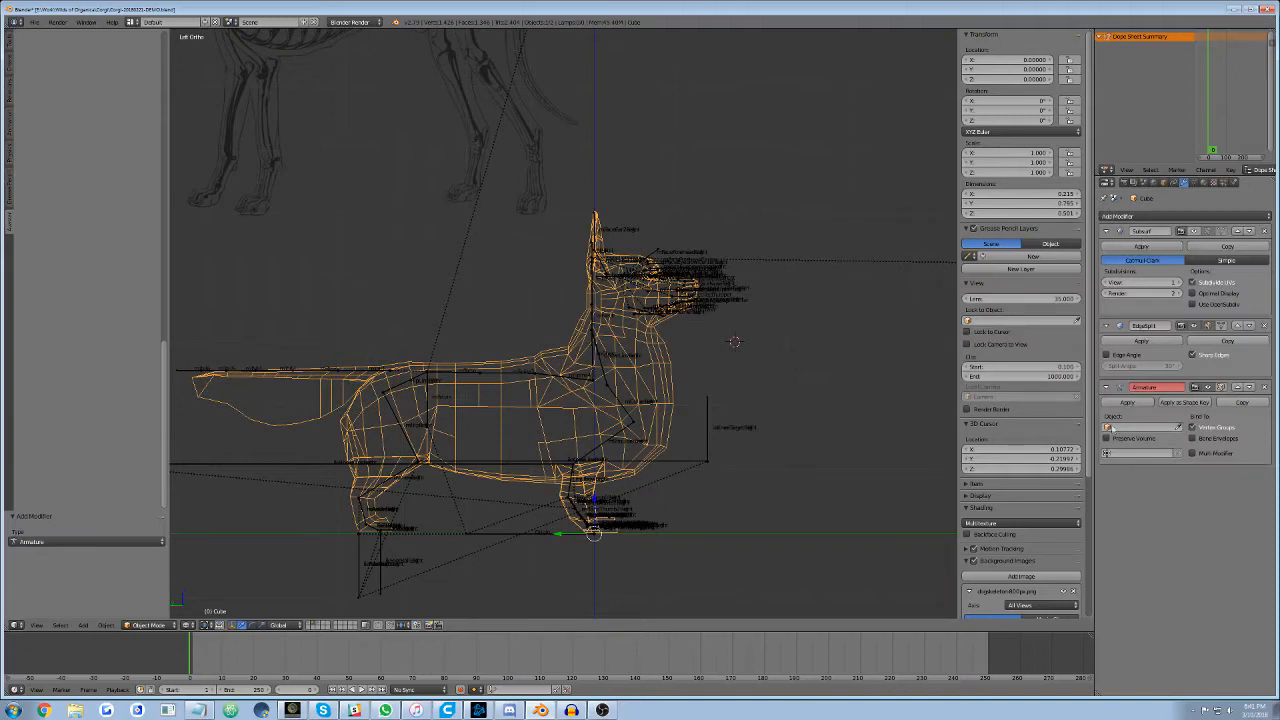
pyautogui.moveTo(1140, 427)
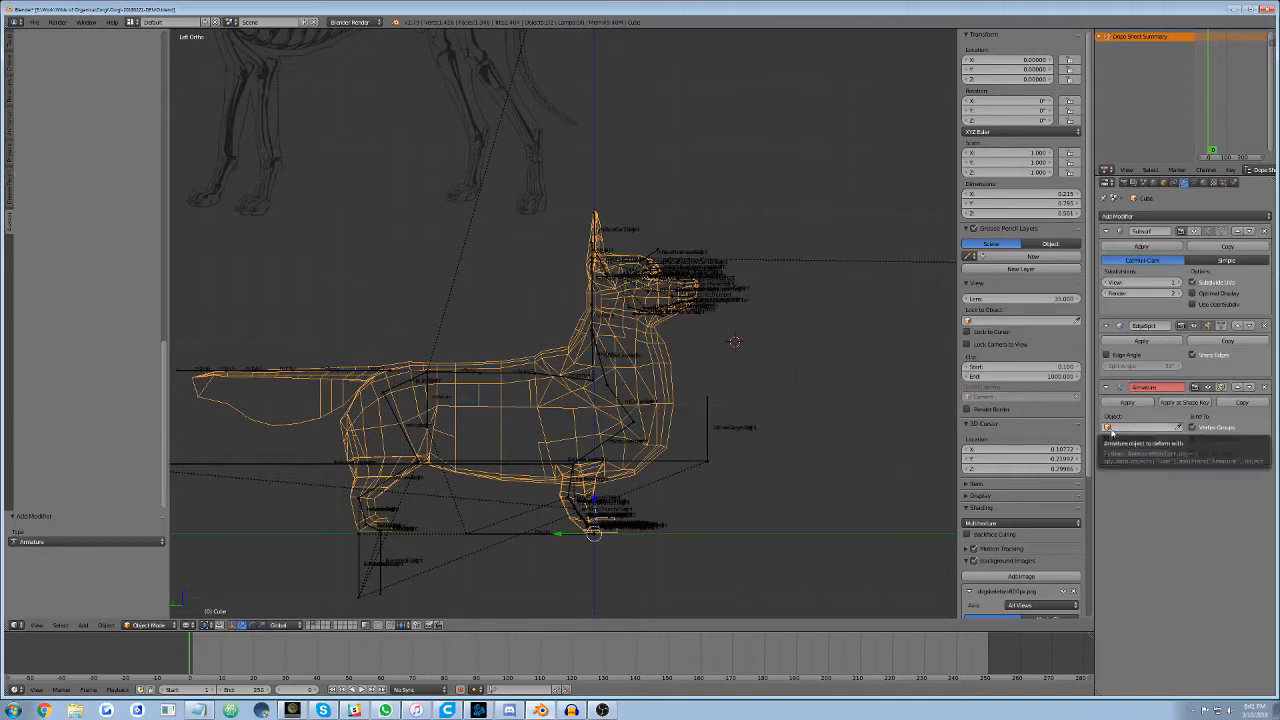
# - Remove the four placeholder vertex groups from the mesh's Vertex Groups list
pyautogui.click(1140, 427)
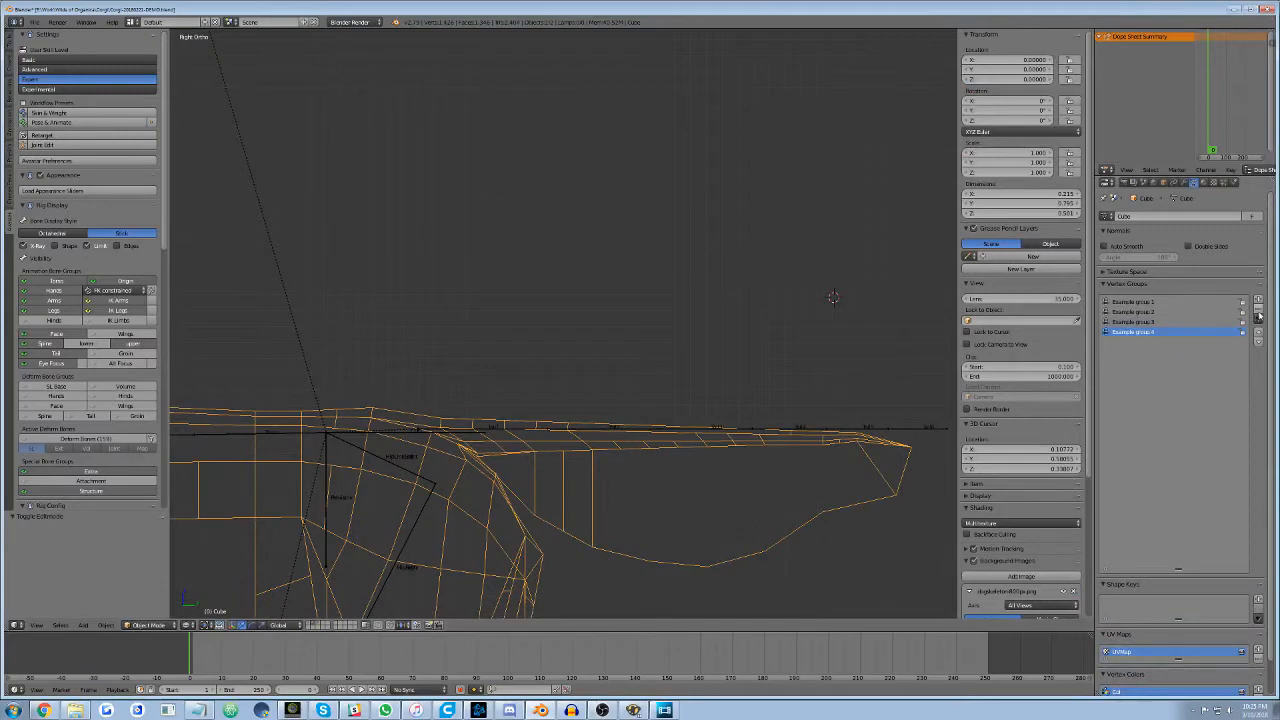
pyautogui.click(1259, 314)
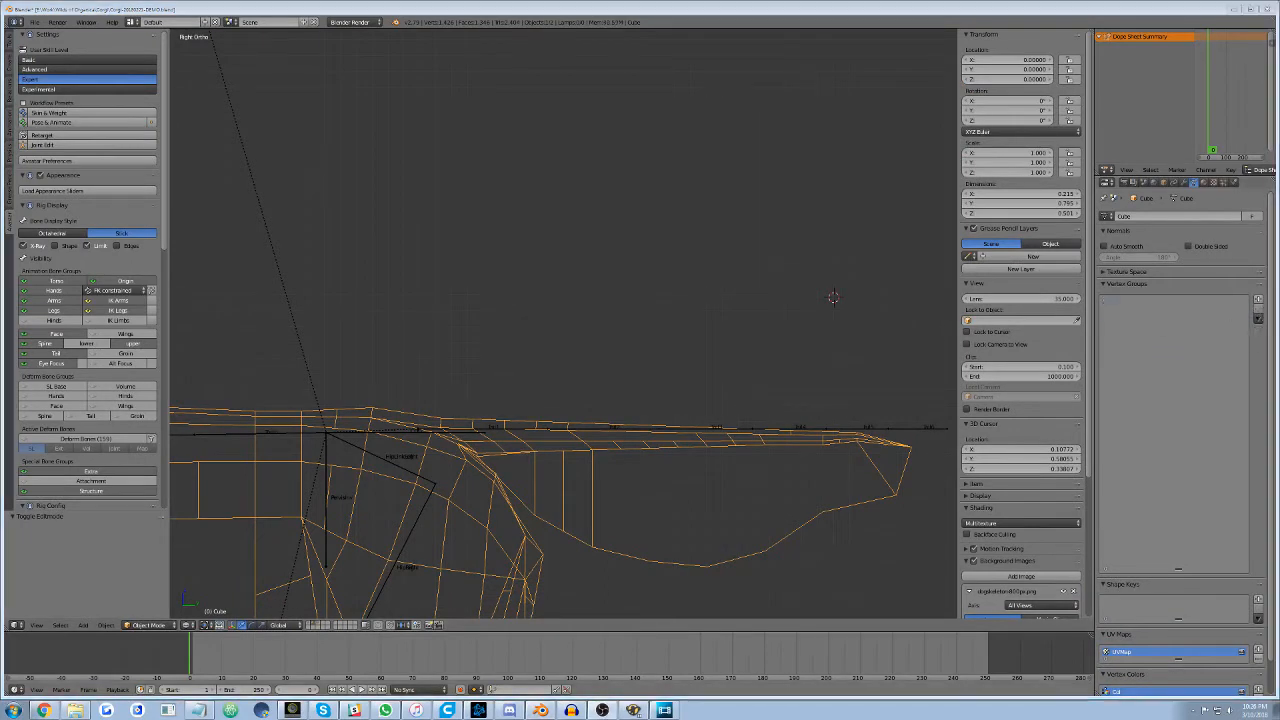
# - Enter Edit Mode on the dog mesh with the vertex group list empty
pyautogui.press('Tab')
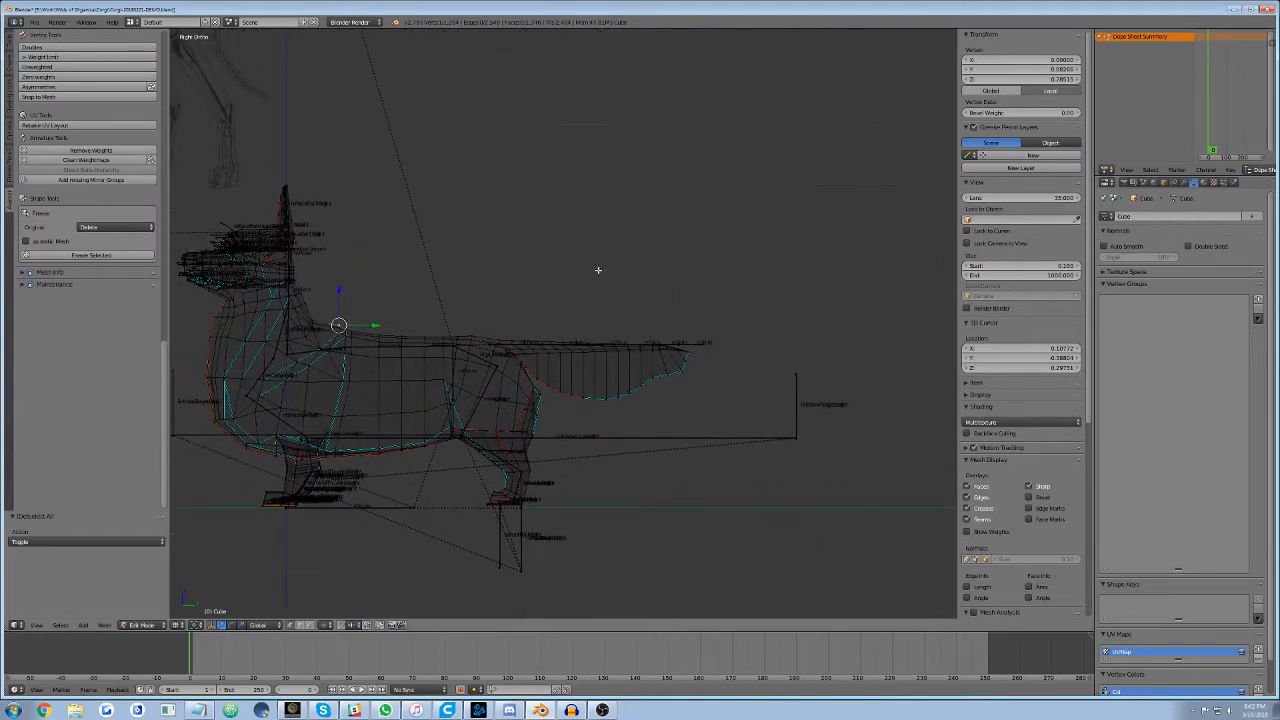
pyautogui.moveTo(596, 269)
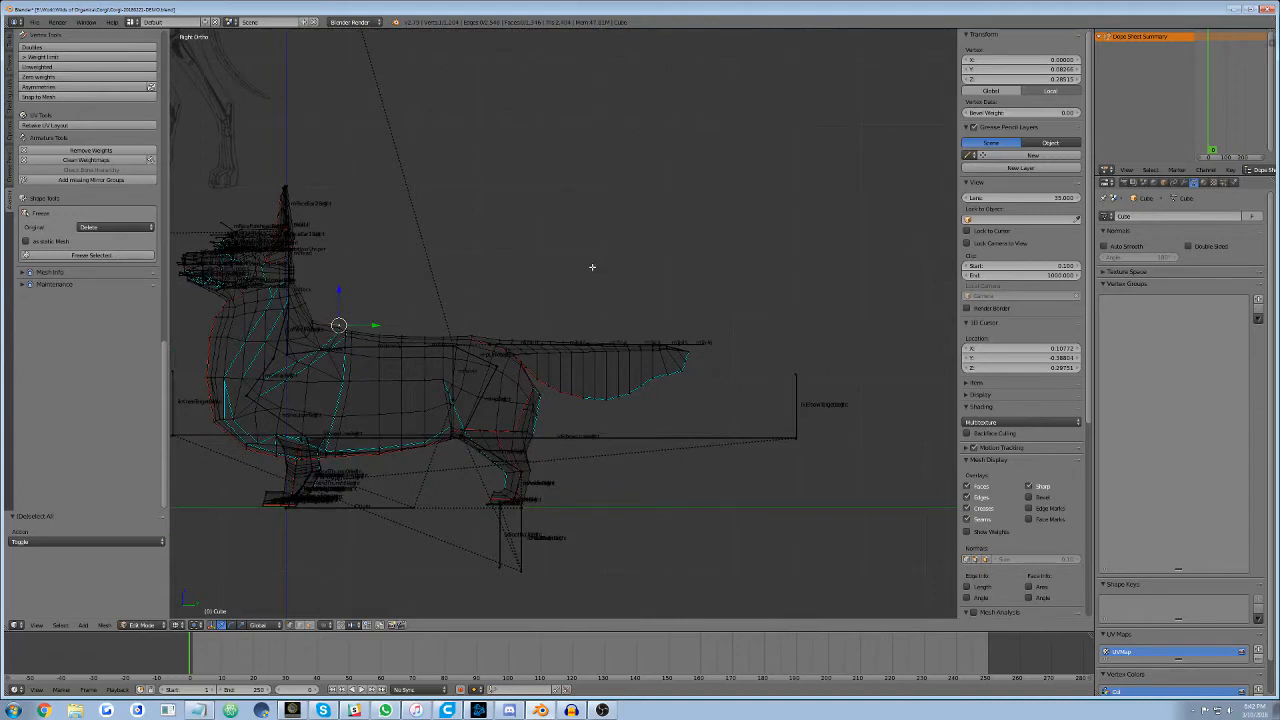
pyautogui.moveTo(594, 265)
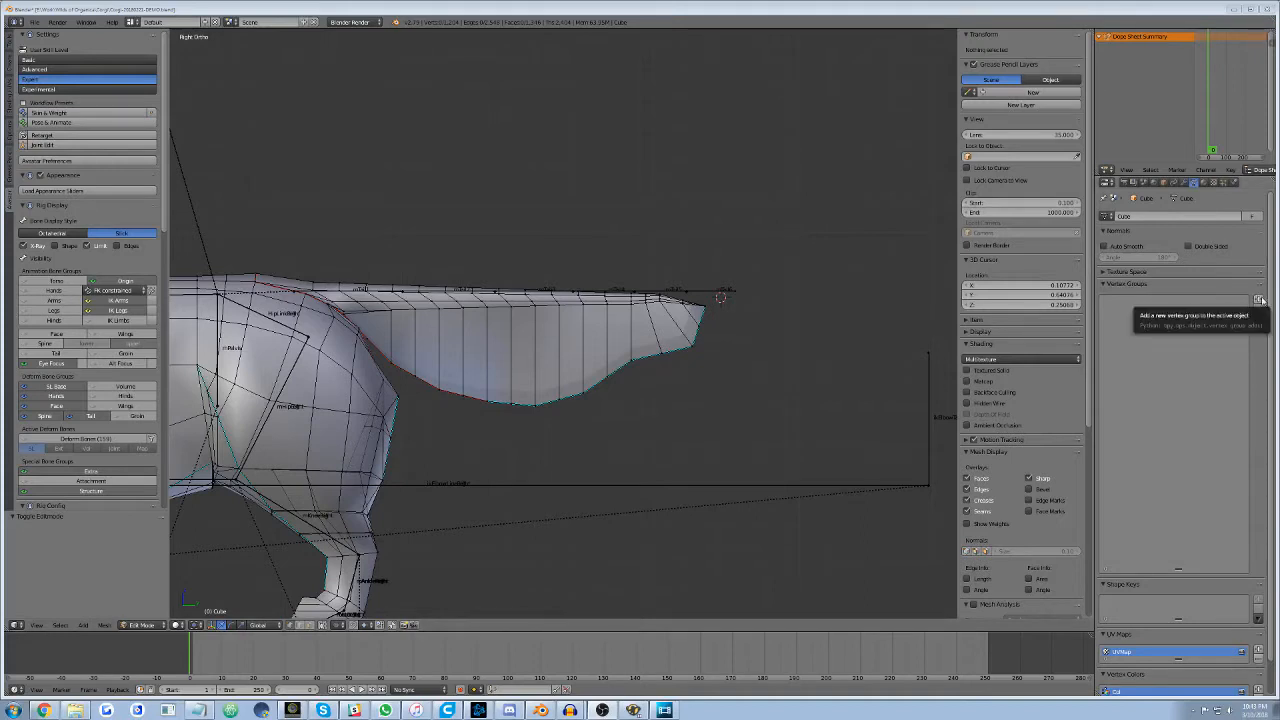
# - Add a first new vertex group with its default name to the dog mesh
pyautogui.click(1258, 300)
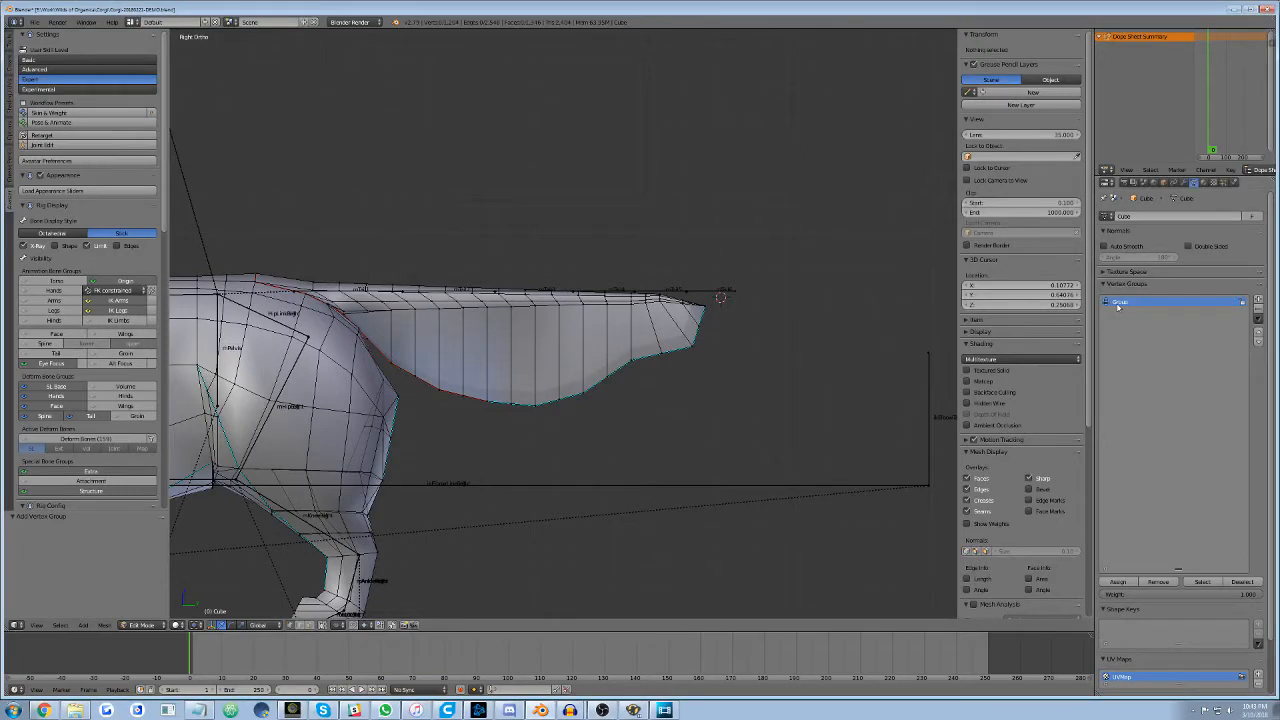
pyautogui.moveTo(1135, 302)
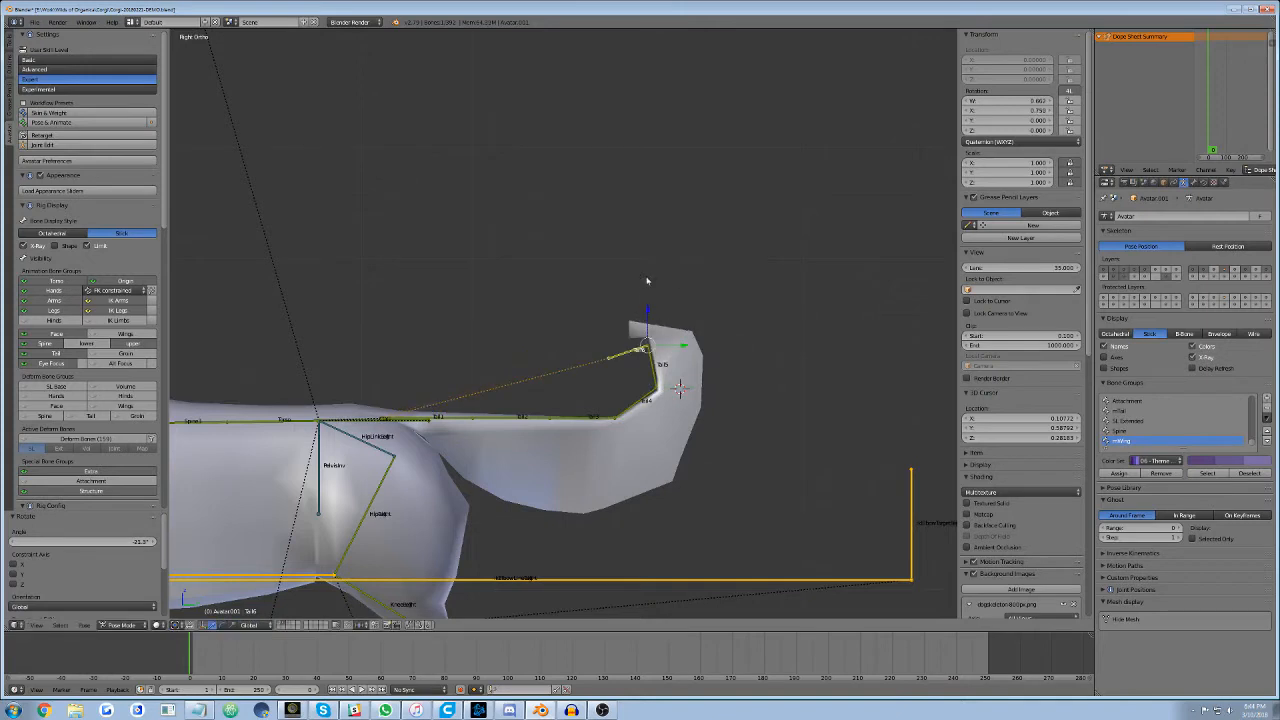
# - Check the tail weights in Weight Paint, then return to Object Mode with groups cleared
pyautogui.click(120, 625)
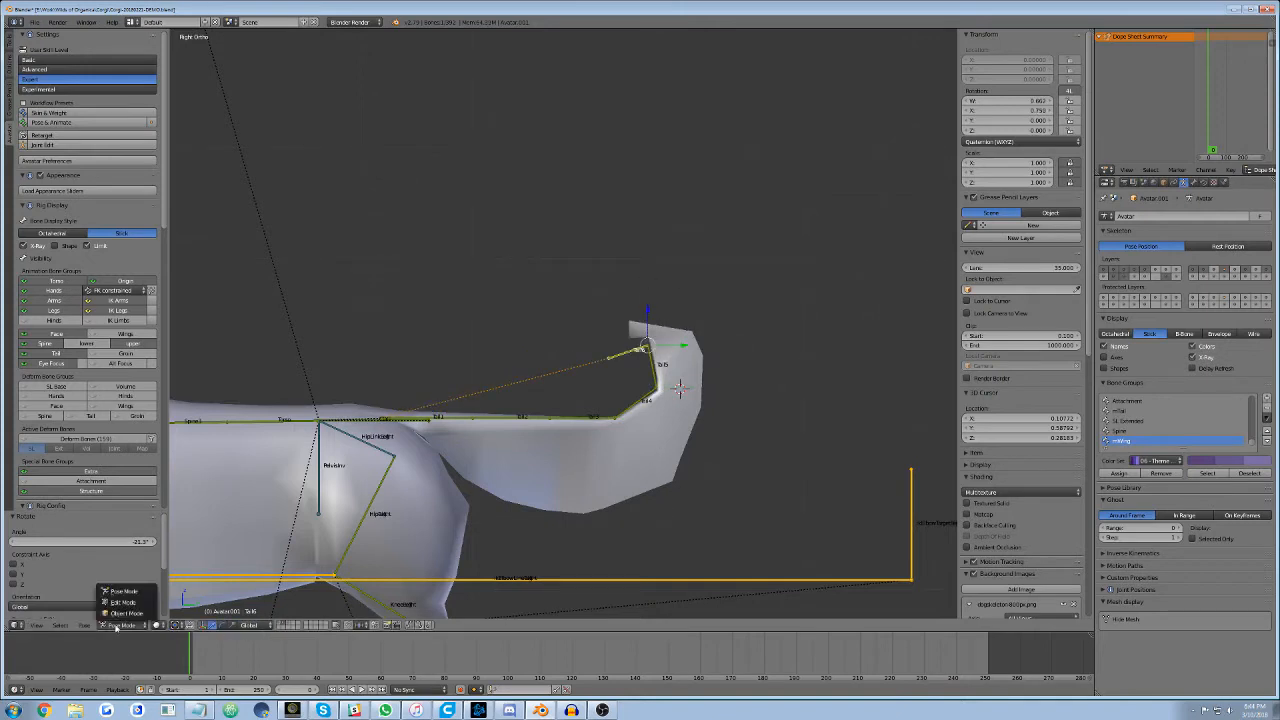
pyautogui.click(124, 613)
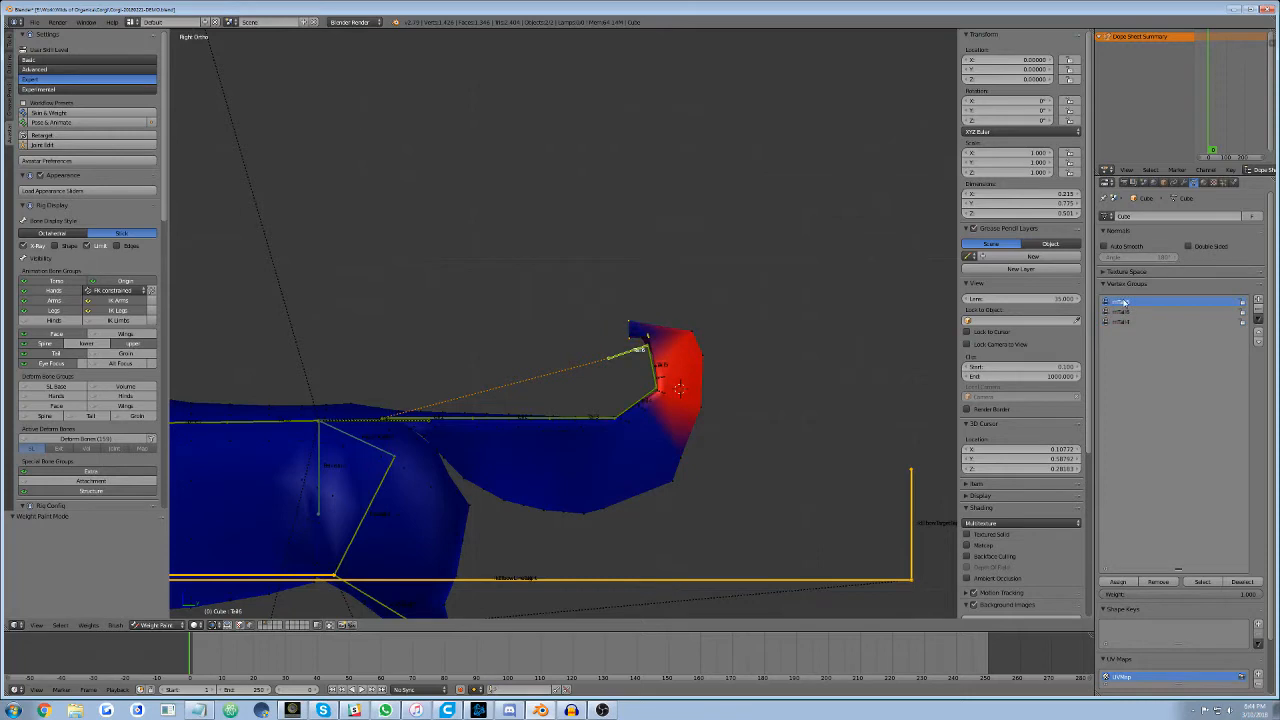
pyautogui.click(1170, 321)
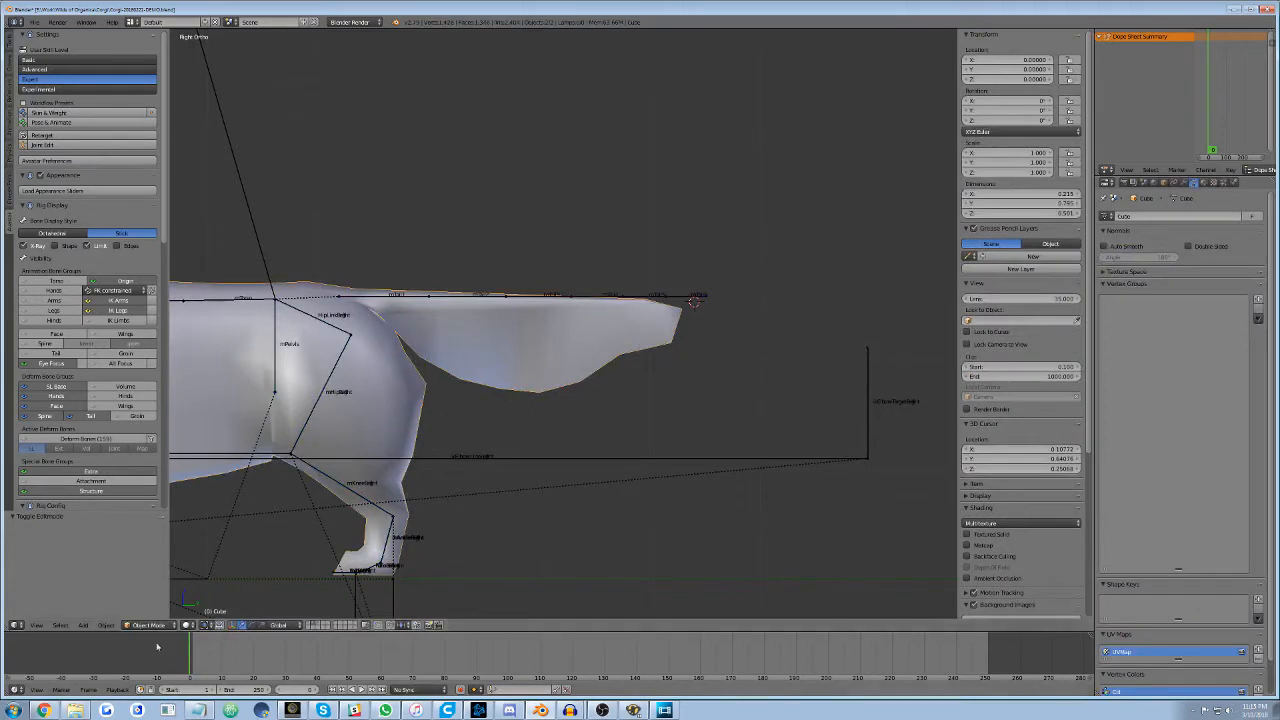
# - Switch the dog mesh into Weight Paint mode from the header mode dropdown
pyautogui.click(148, 624)
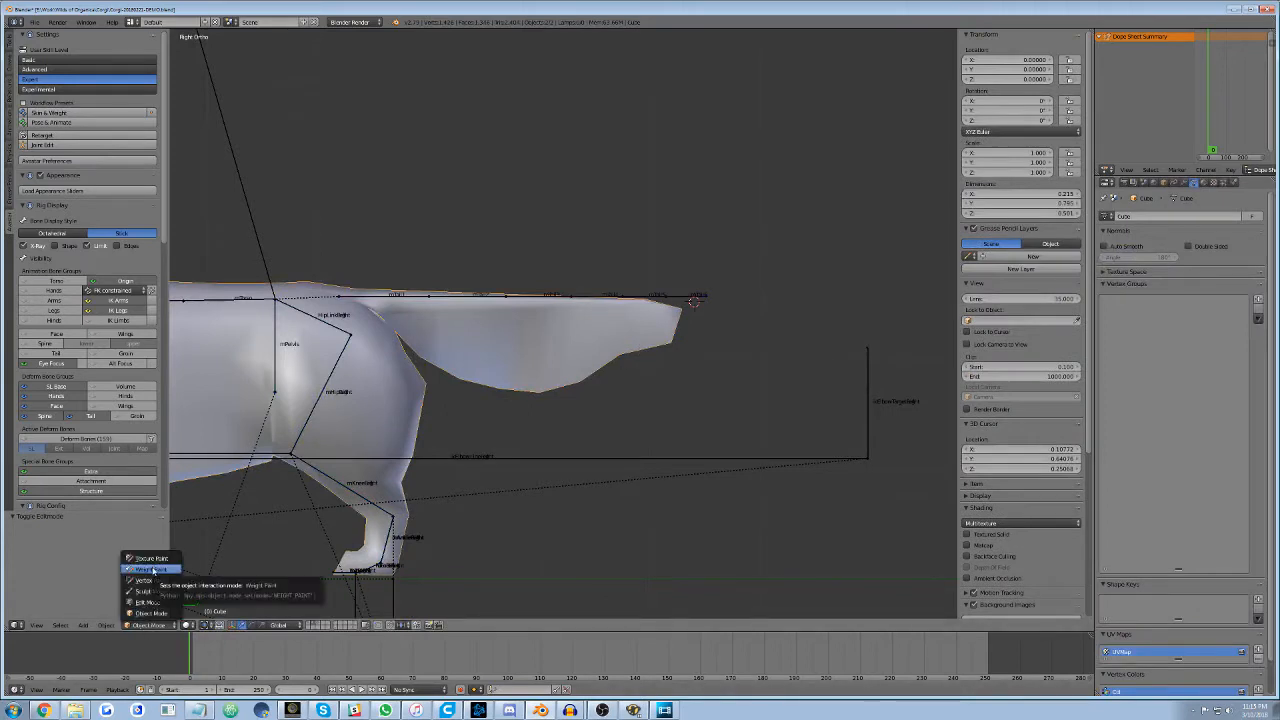
pyautogui.click(150, 569)
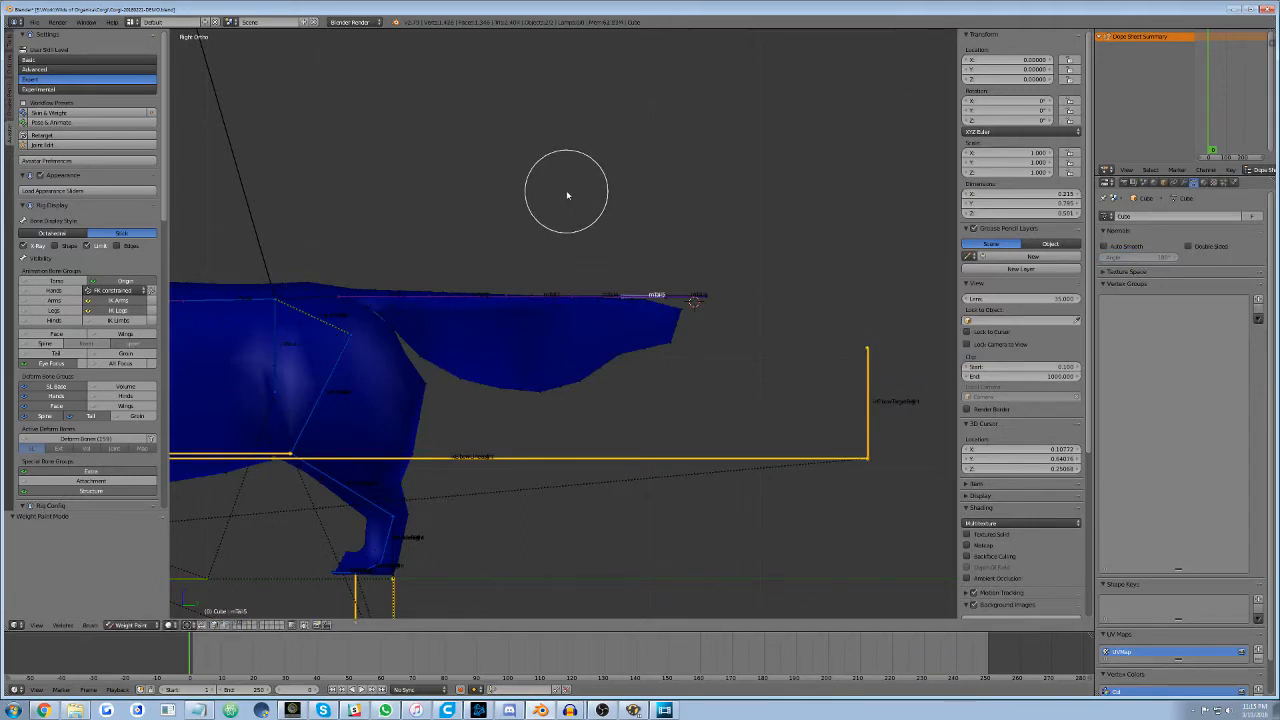
pyautogui.moveTo(488, 282)
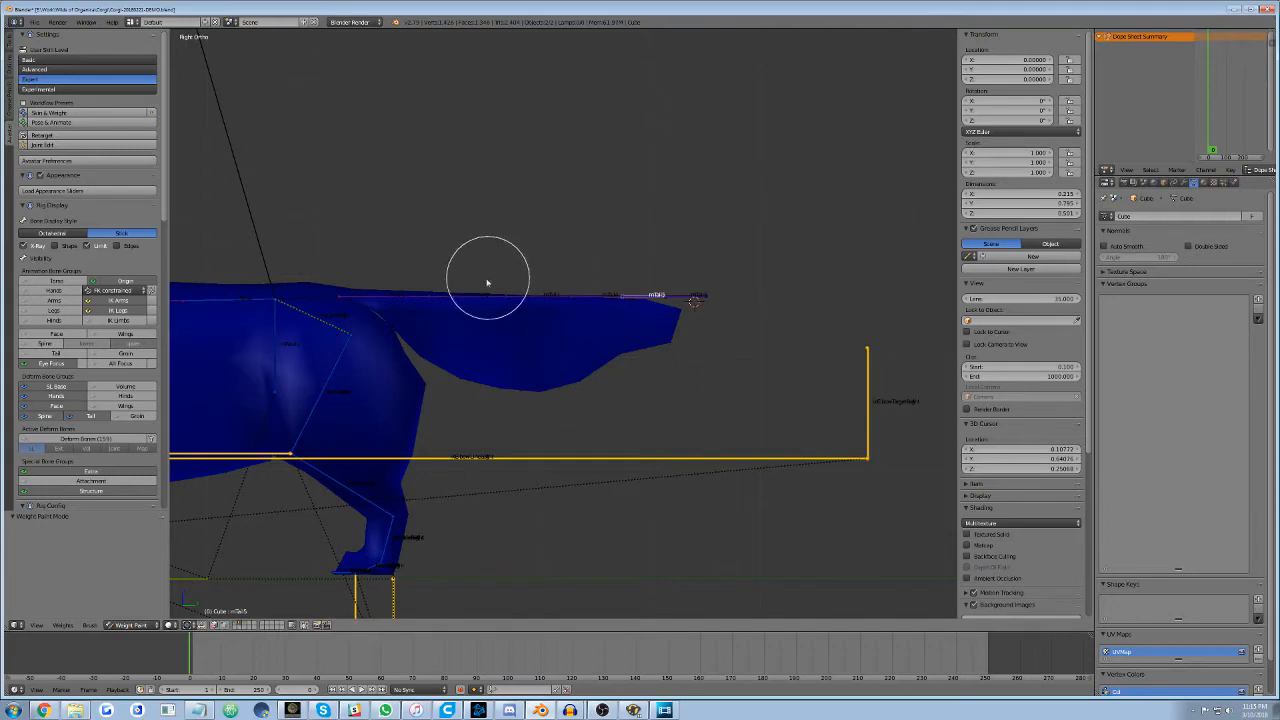
pyautogui.moveTo(463, 302)
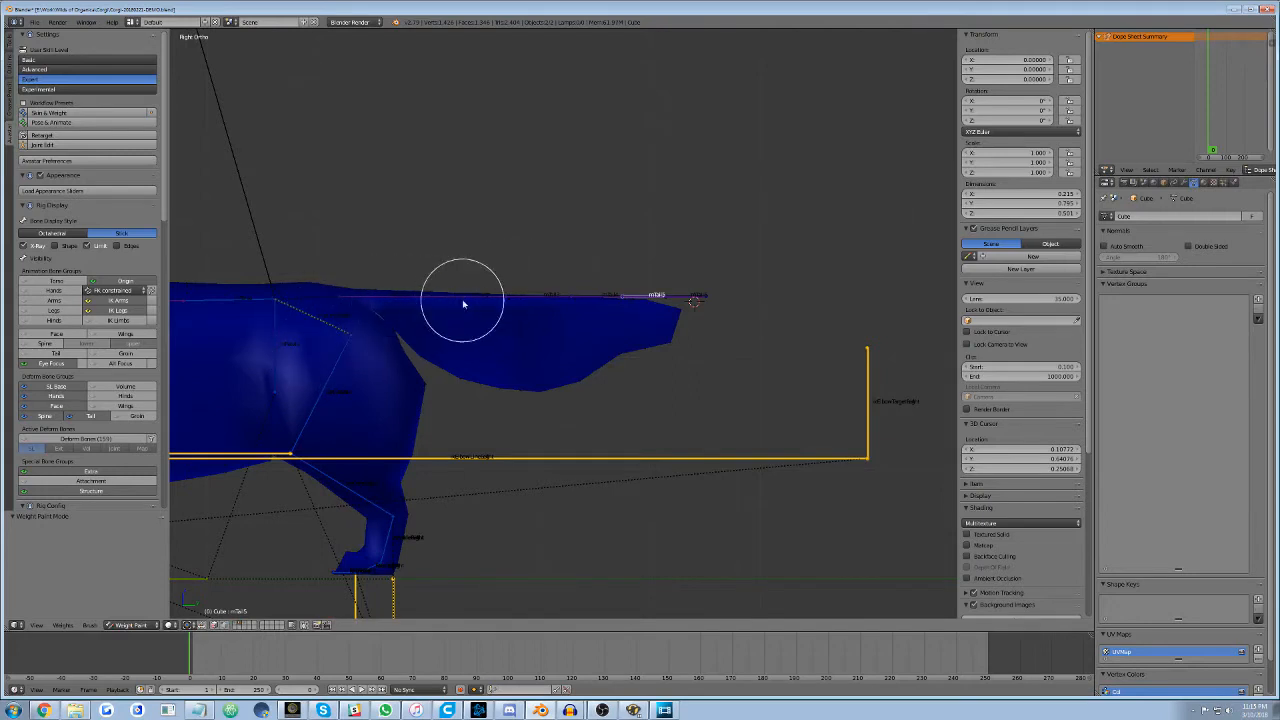
pyautogui.moveTo(765, 270)
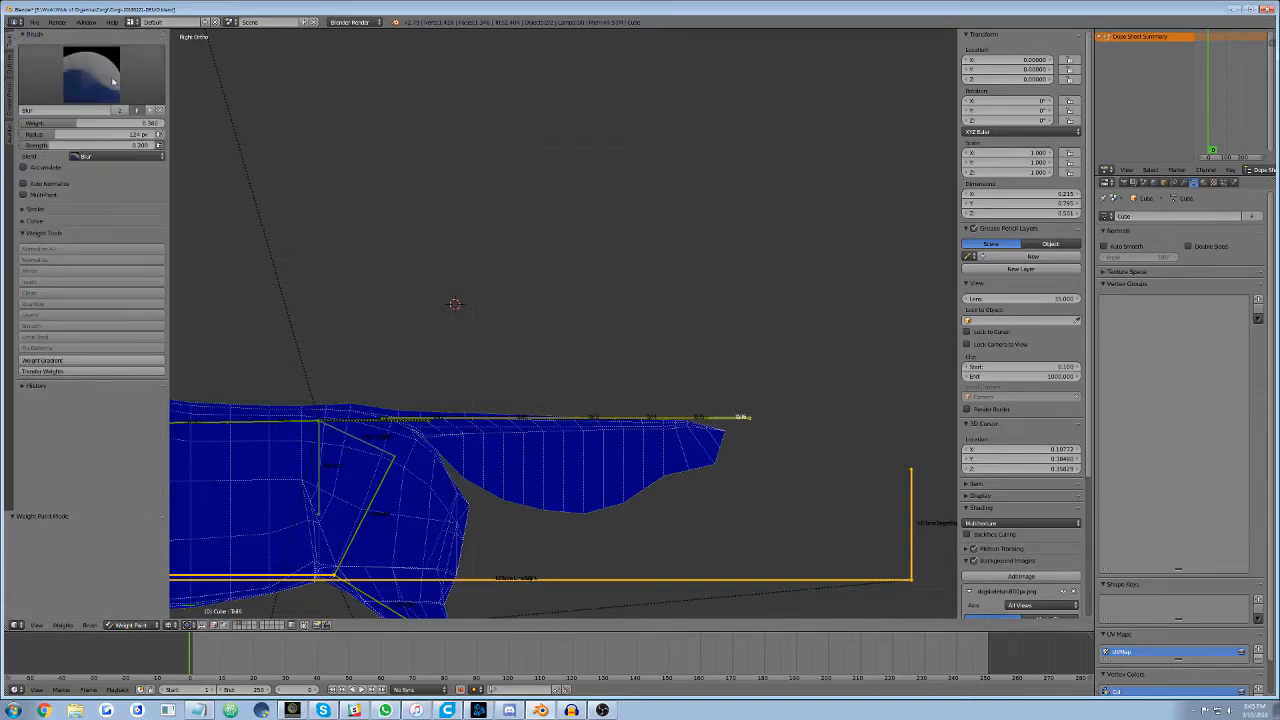
# - Browse the Add, Subtract, Blur and Draw brush presets in the brush picker
pyautogui.click(92, 73)
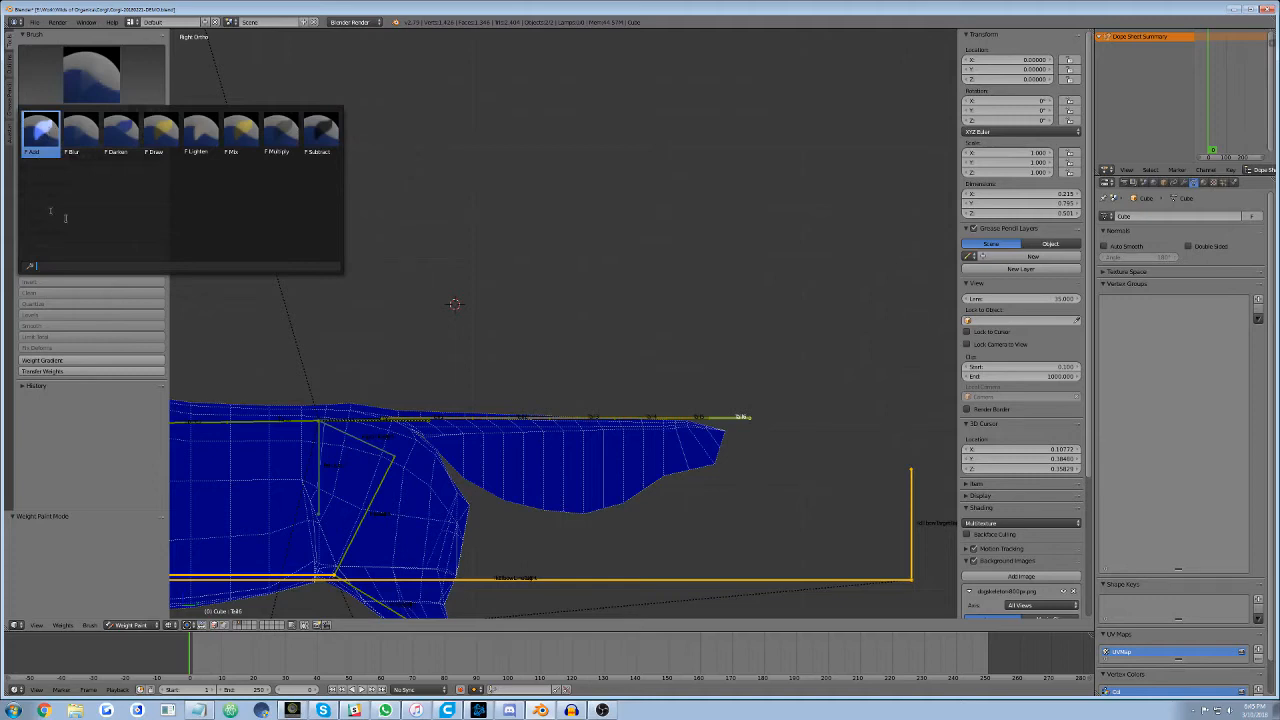
pyautogui.click(320, 130)
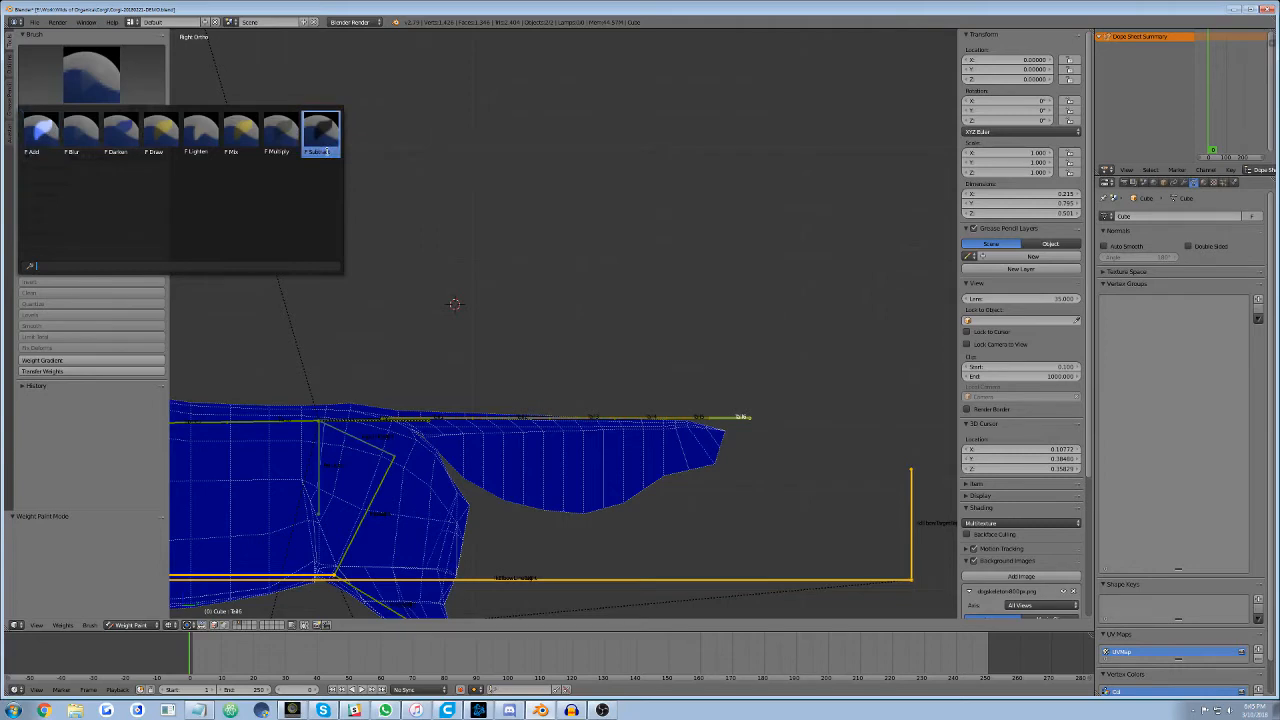
pyautogui.click(80, 130)
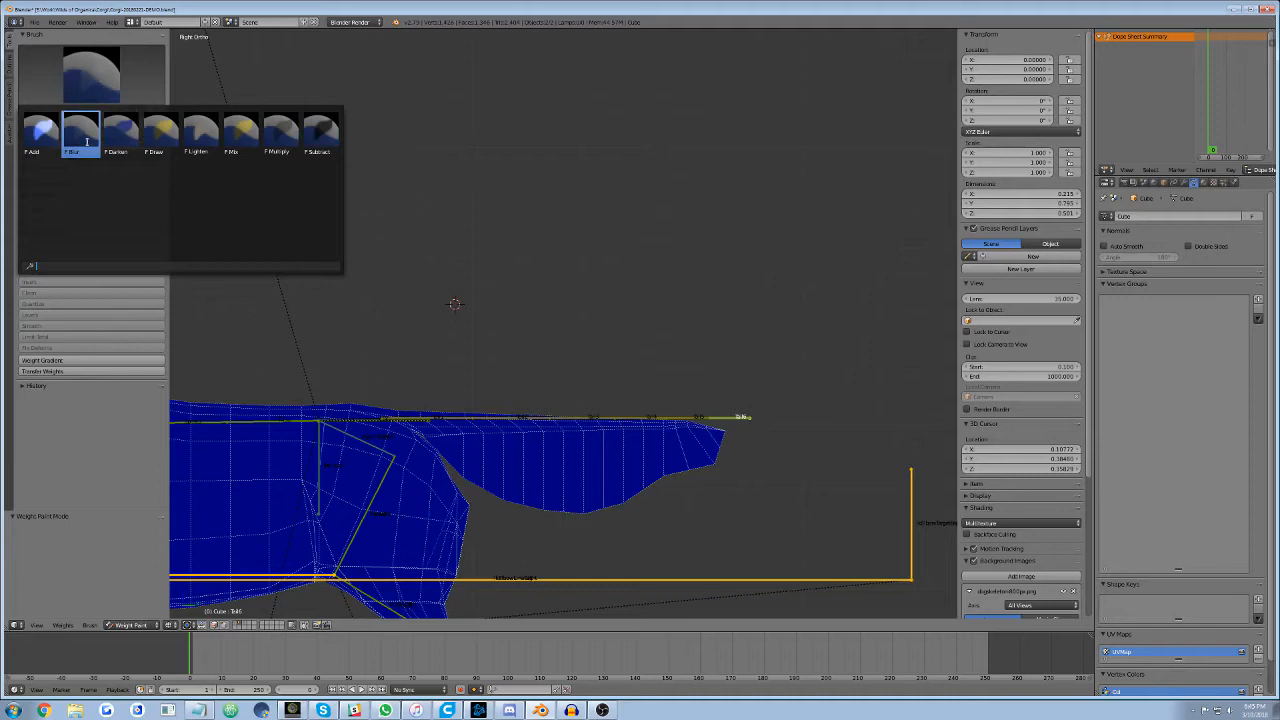
pyautogui.click(160, 130)
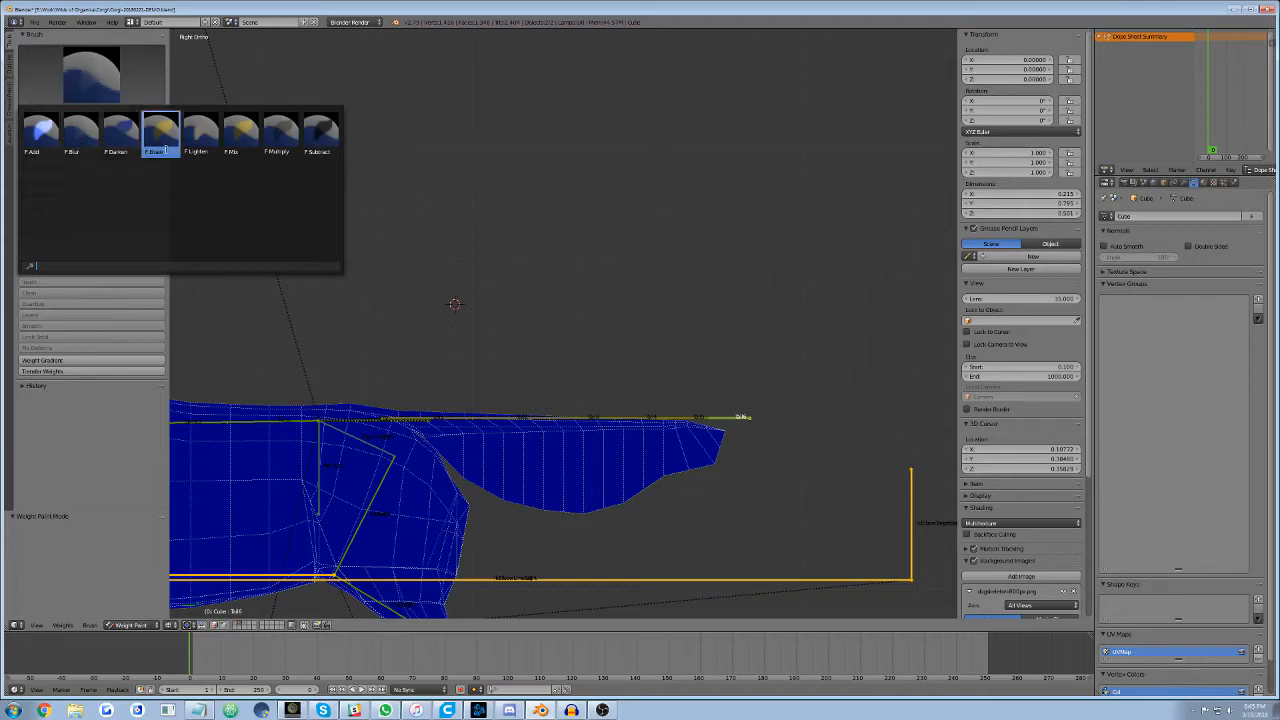
pyautogui.click(41, 130)
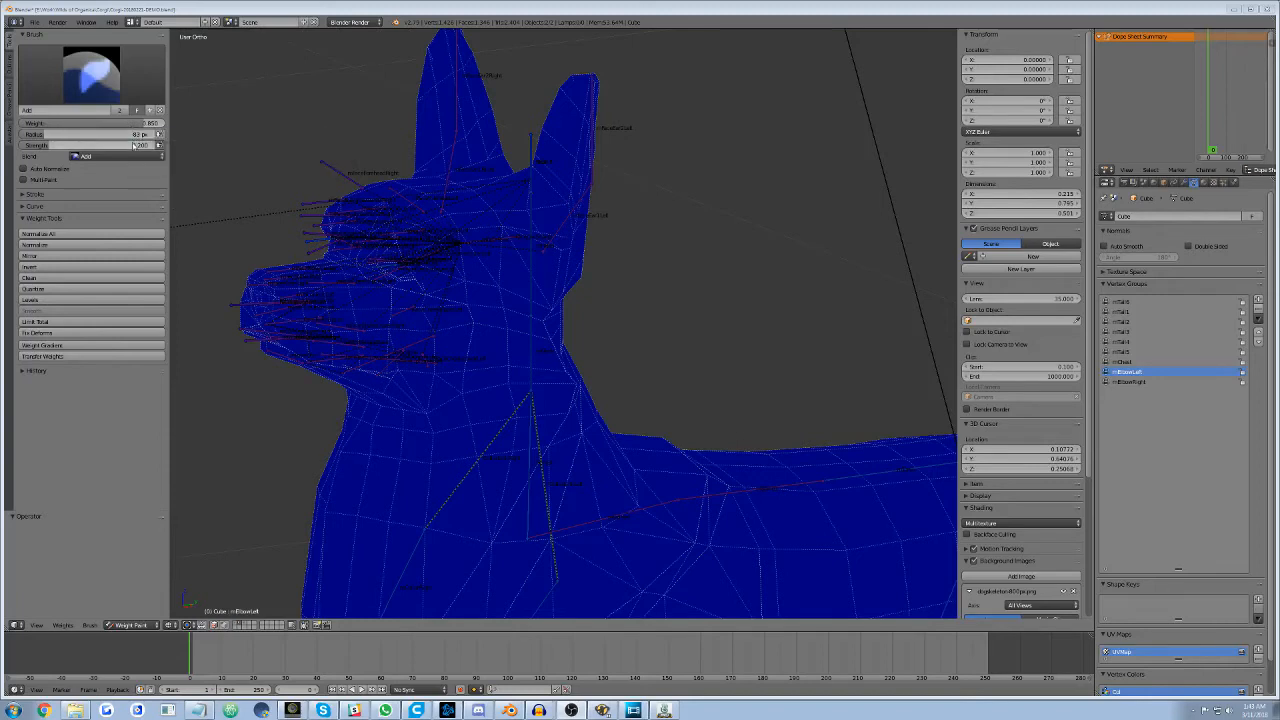
pyautogui.moveTo(140, 145)
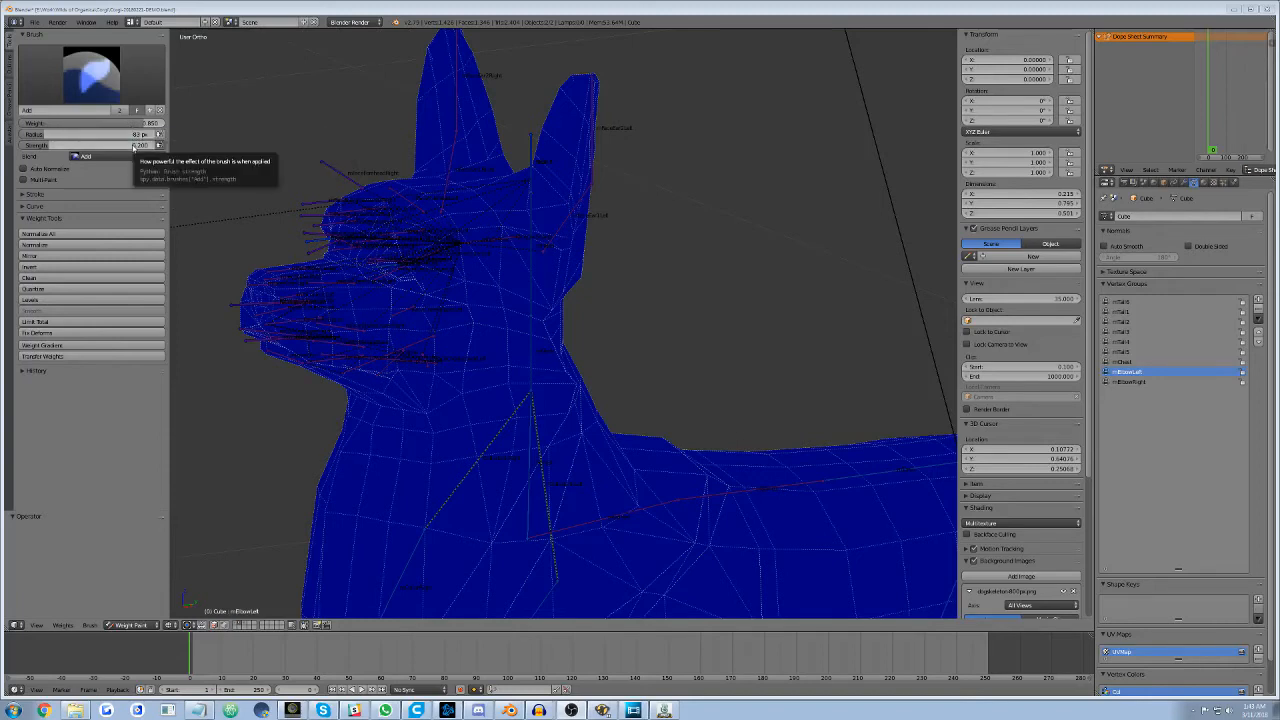
pyautogui.moveTo(55, 183)
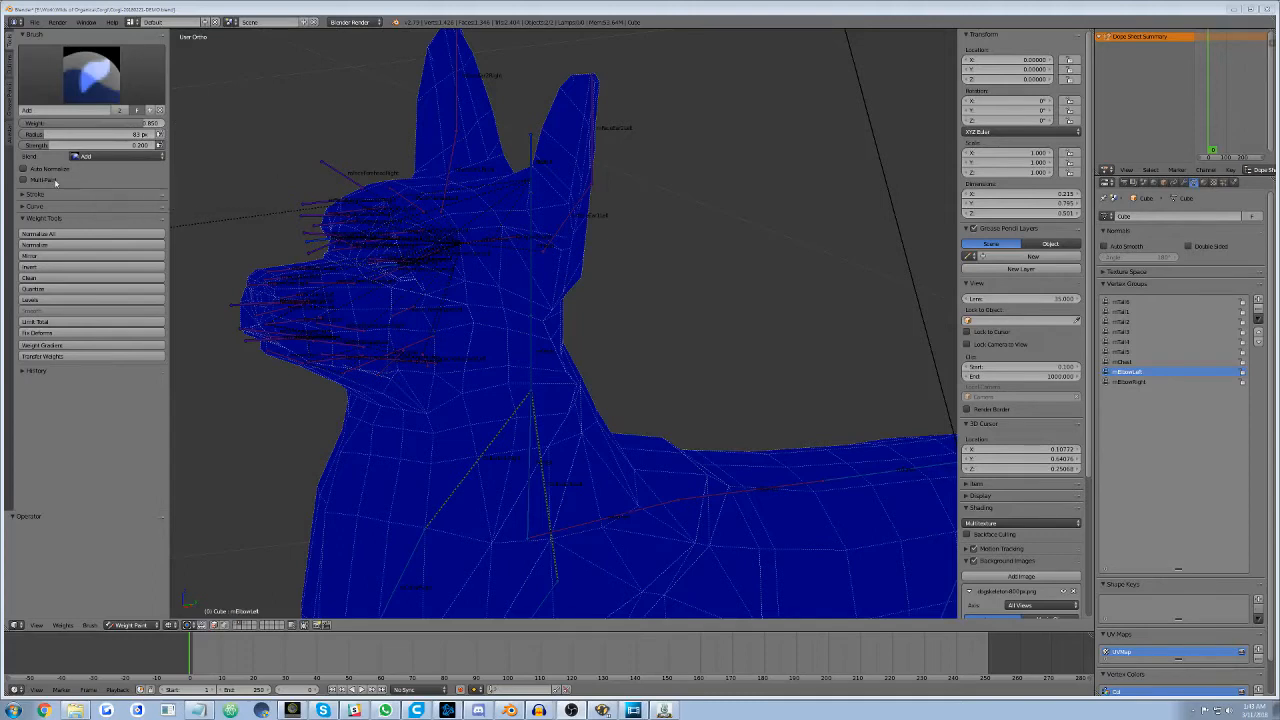
pyautogui.moveTo(45, 180)
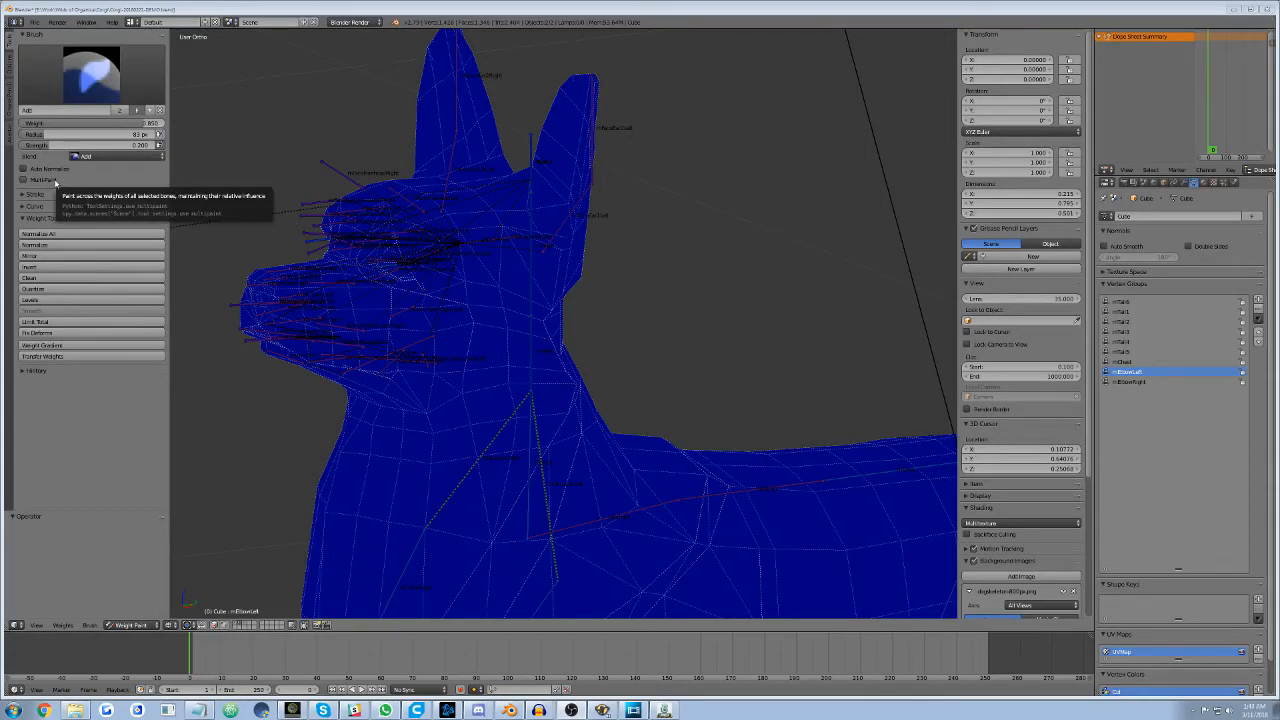
pyautogui.moveTo(556, 438)
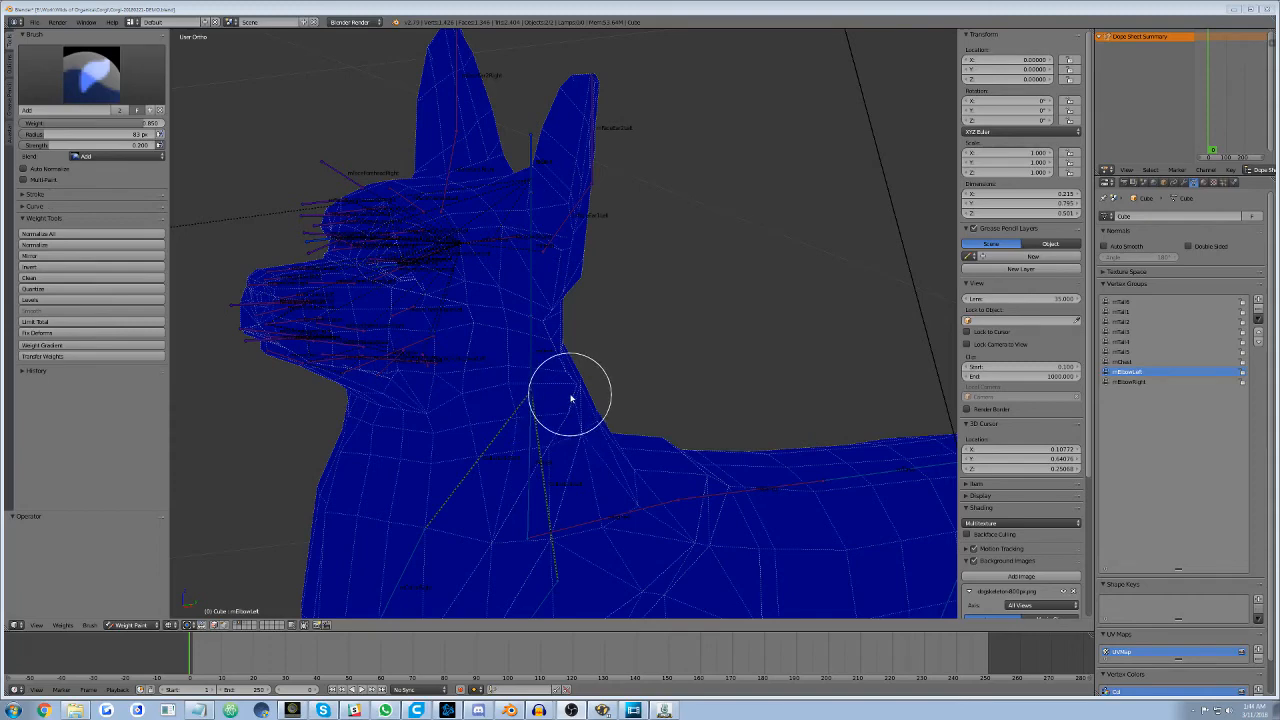
pyautogui.moveTo(565, 400)
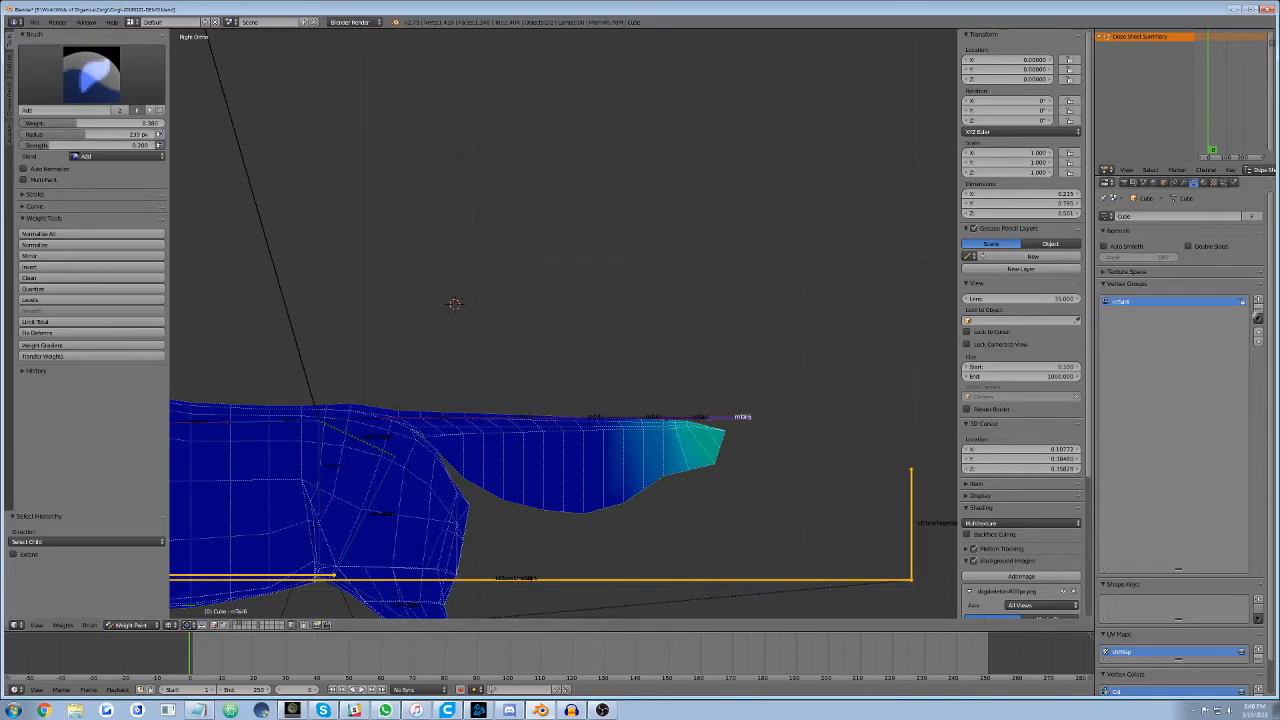
# - Select a tail bone group and paint a green weight gradient onto the mid-tail with the Add brush
pyautogui.click(695, 420)
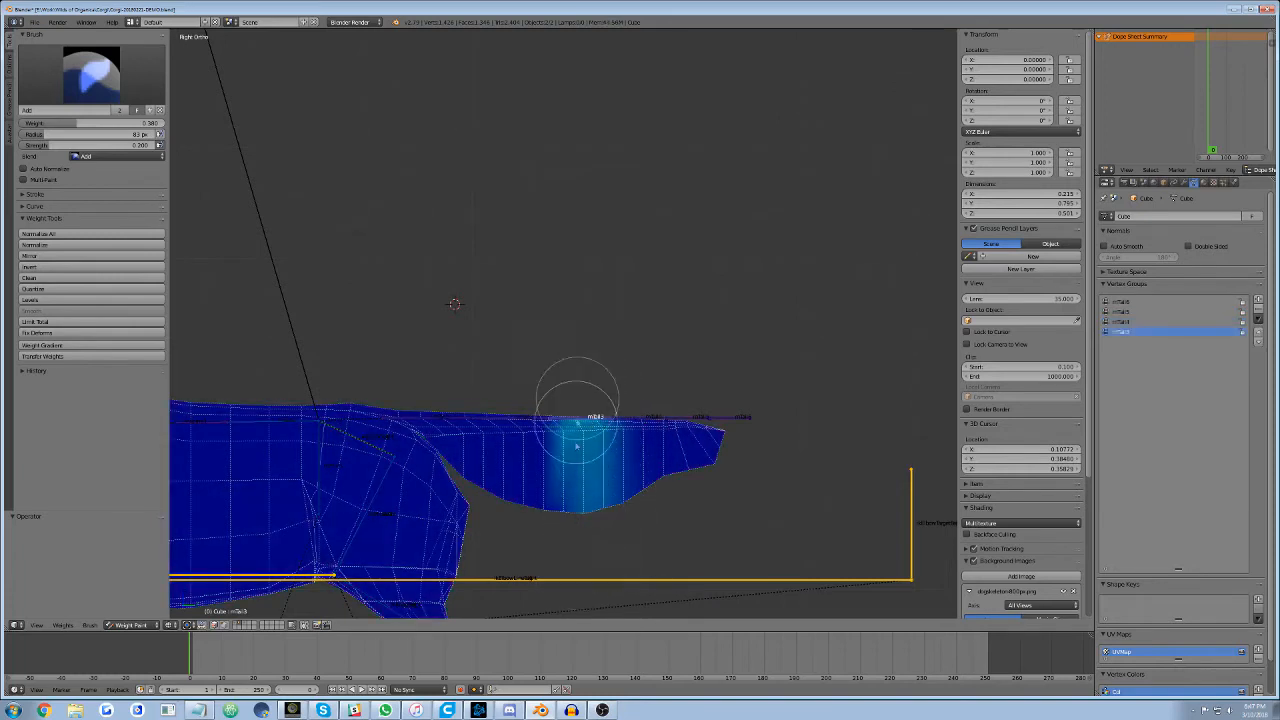
pyautogui.moveTo(575, 400); pyautogui.dragTo(595, 475)
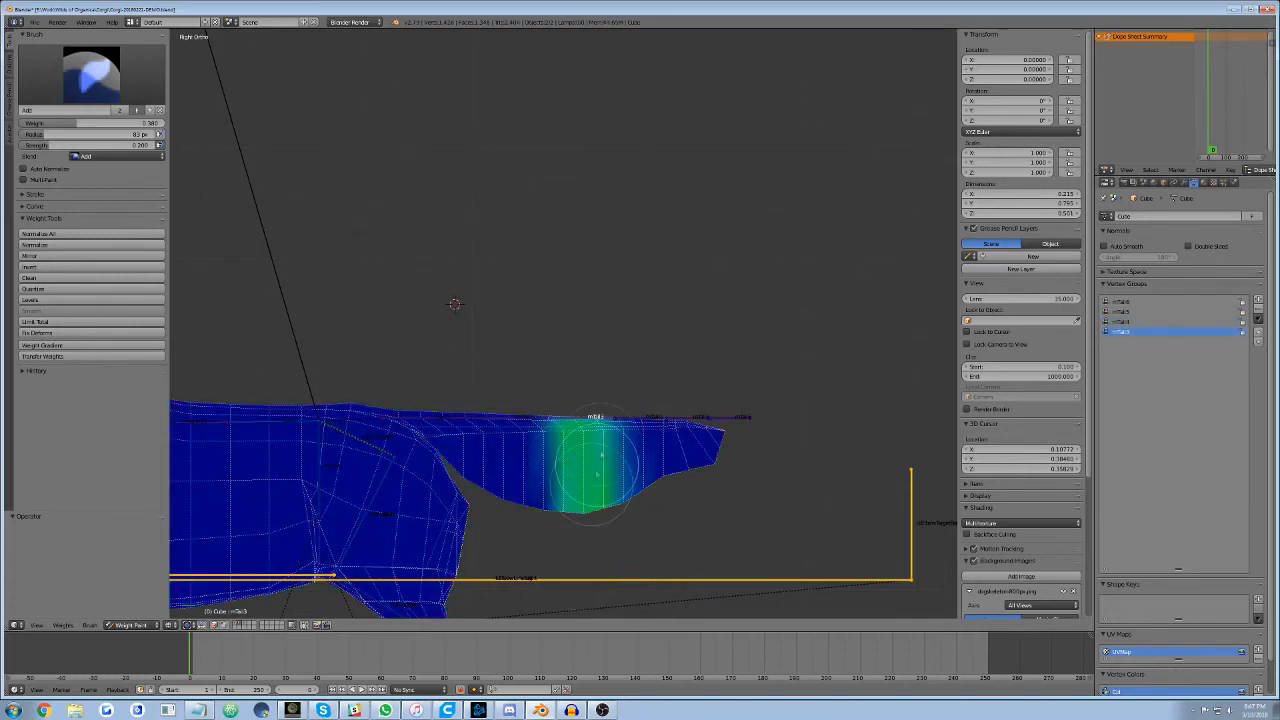
pyautogui.moveTo(595, 470); pyautogui.dragTo(525, 420)
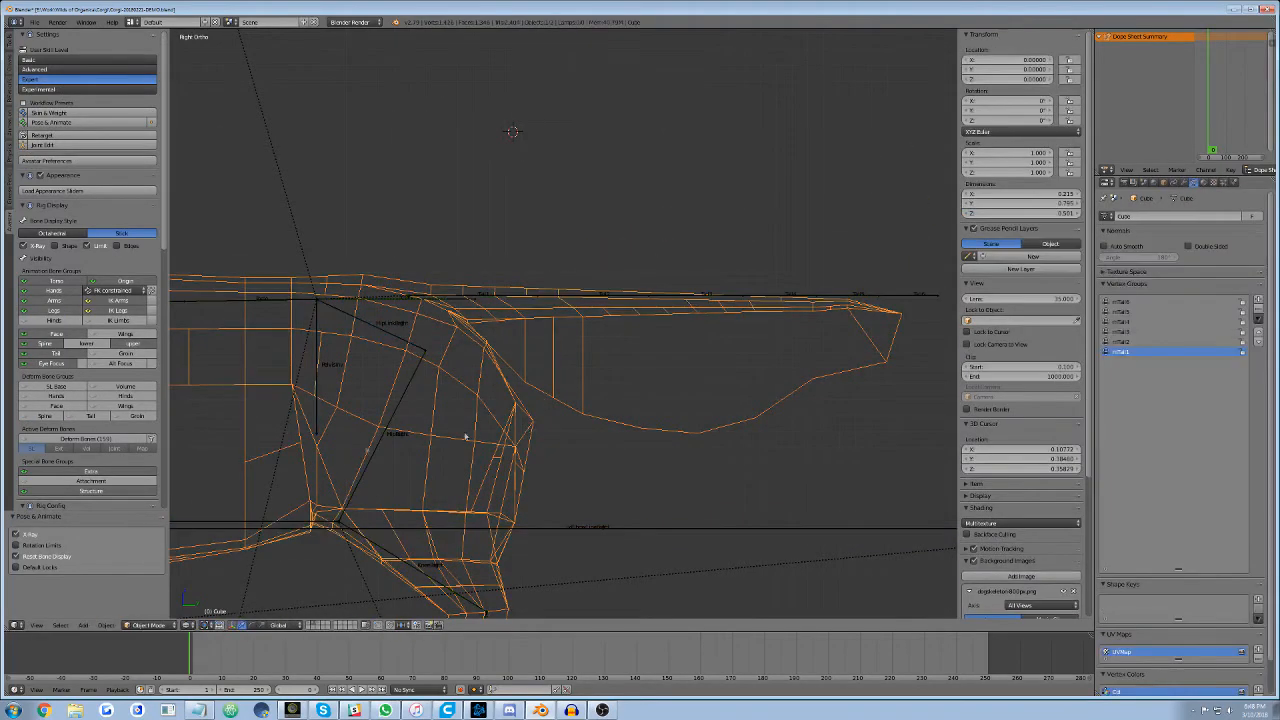
# - Select the dog mesh in Object Mode so Avastar's rig display settings show
pyautogui.click(150, 625)
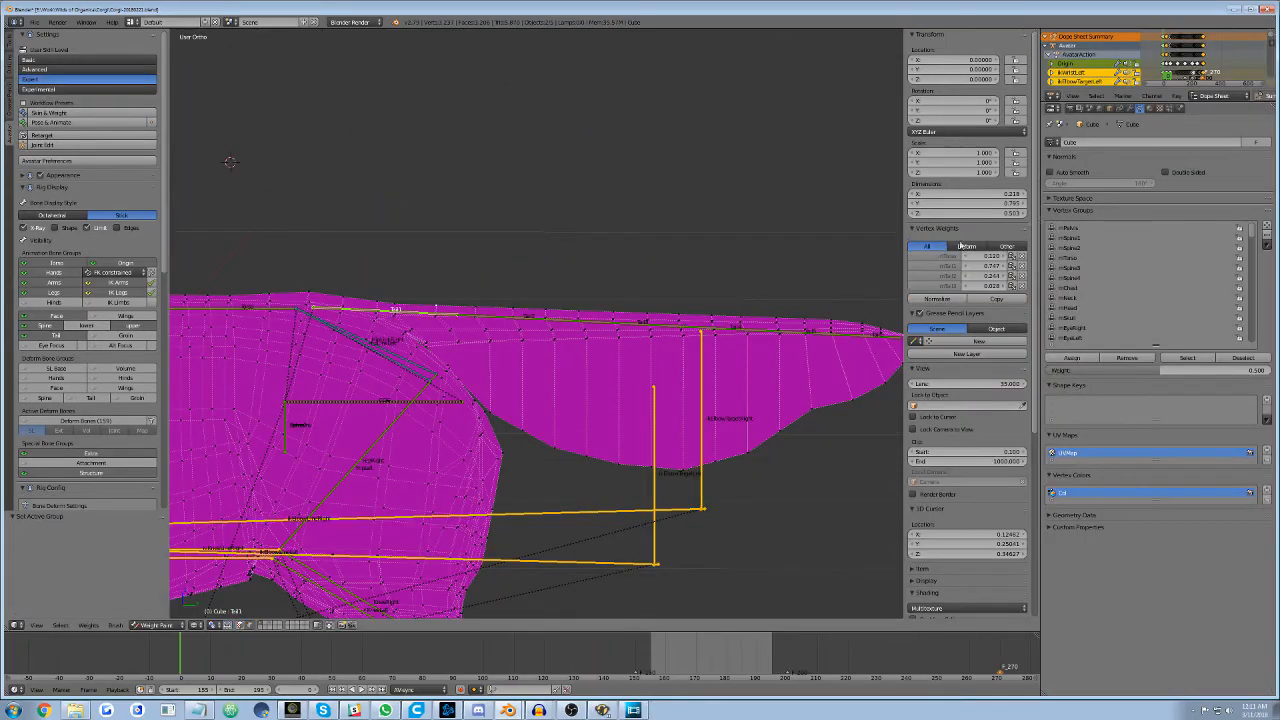
# - Enable the control bone groups in Avastar's Rig Display so IK circles appear
pyautogui.click(1070, 258)
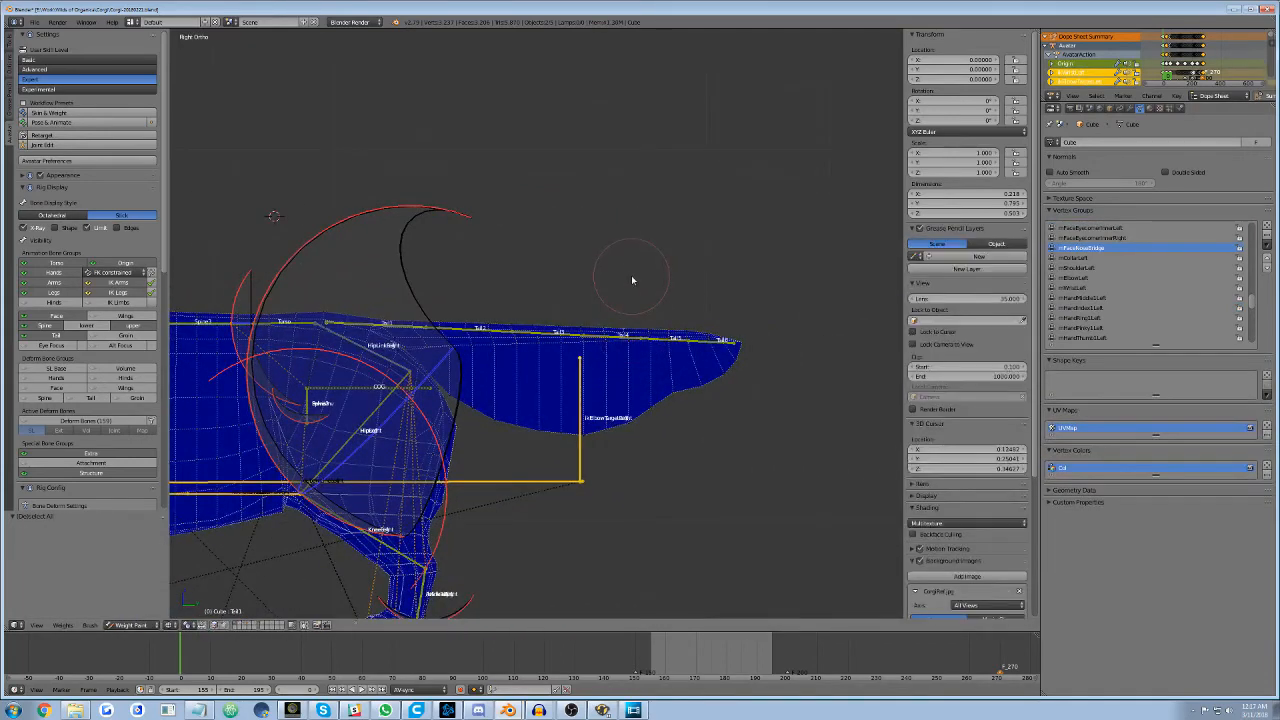
pyautogui.moveTo(650, 328)
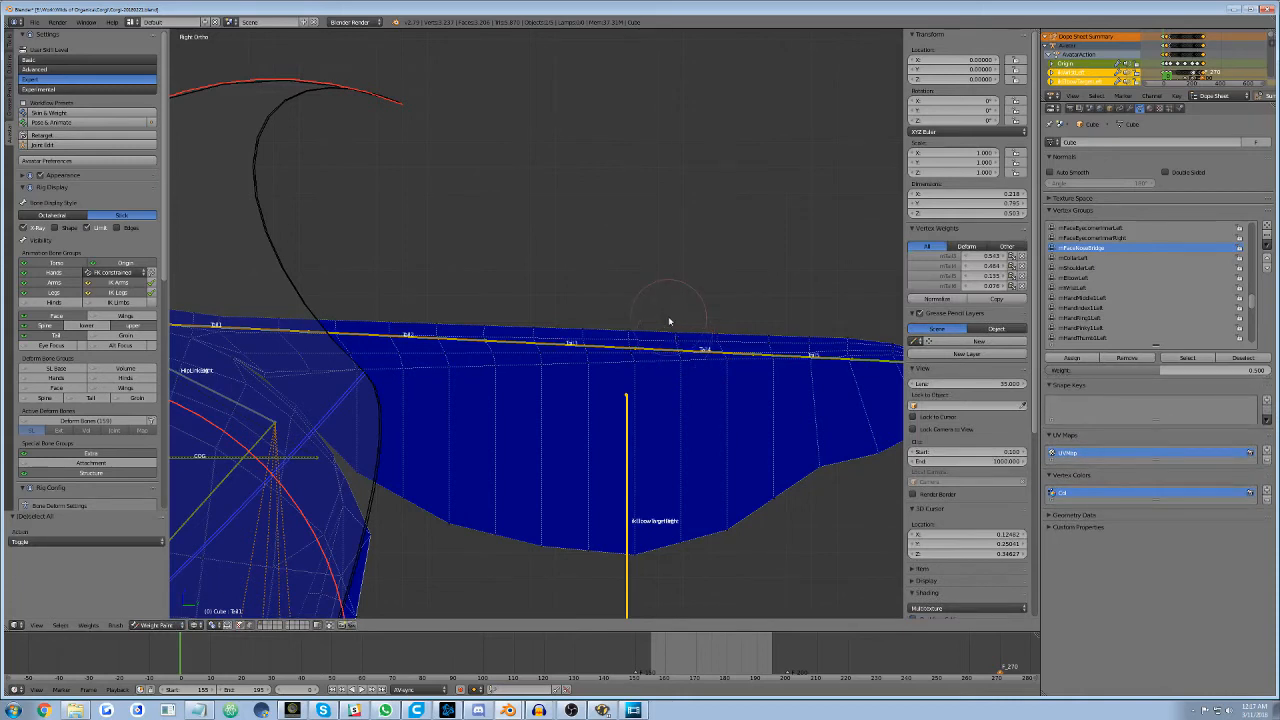
pyautogui.moveTo(798, 554)
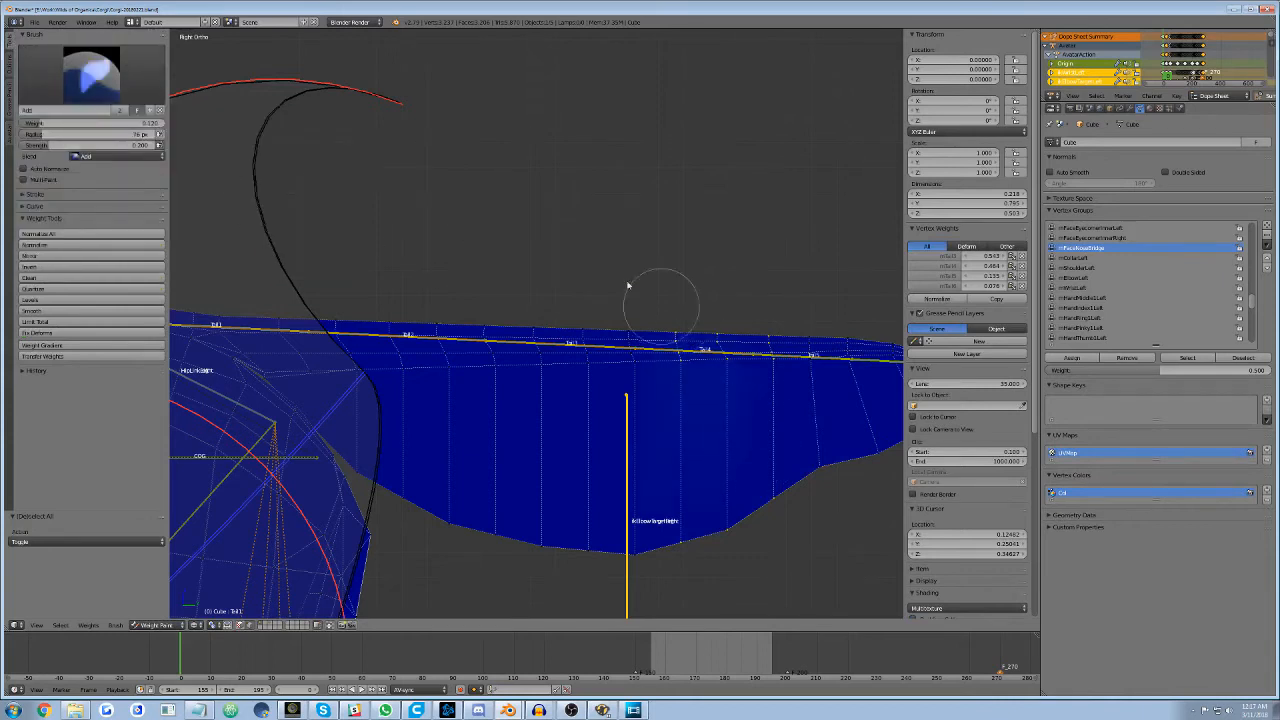
pyautogui.click(1083, 297)
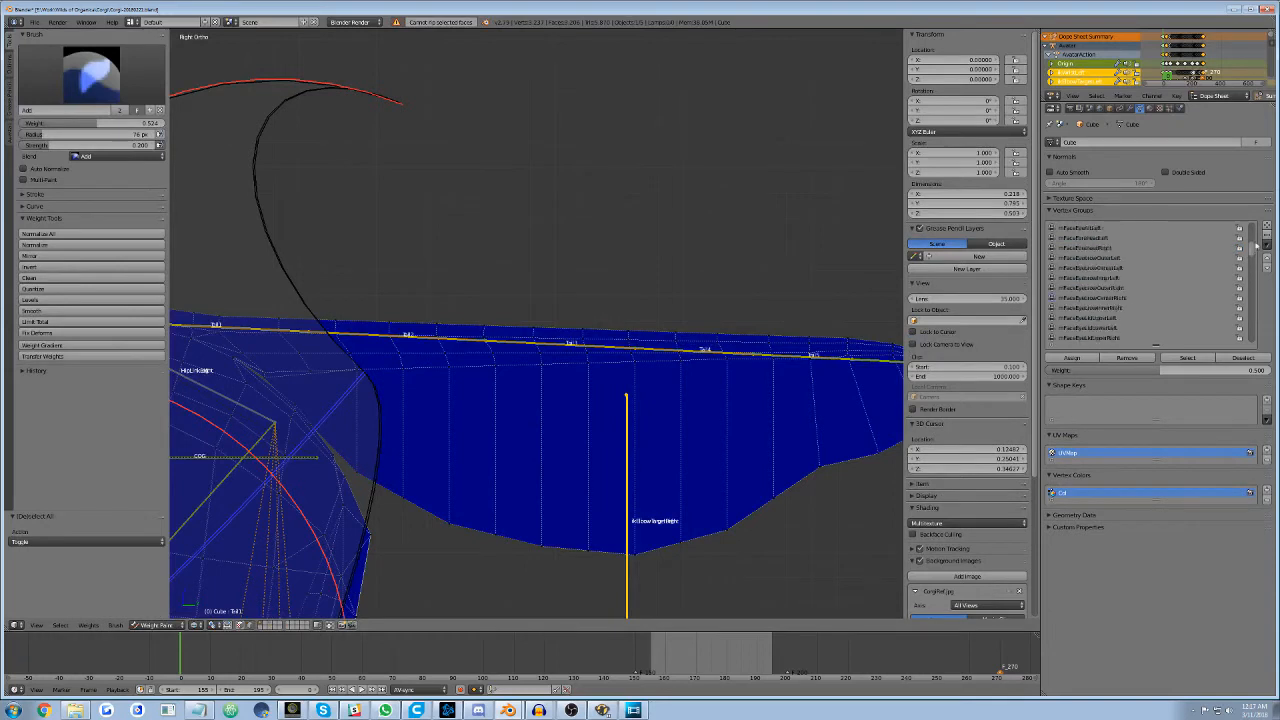
pyautogui.scroll(-3)
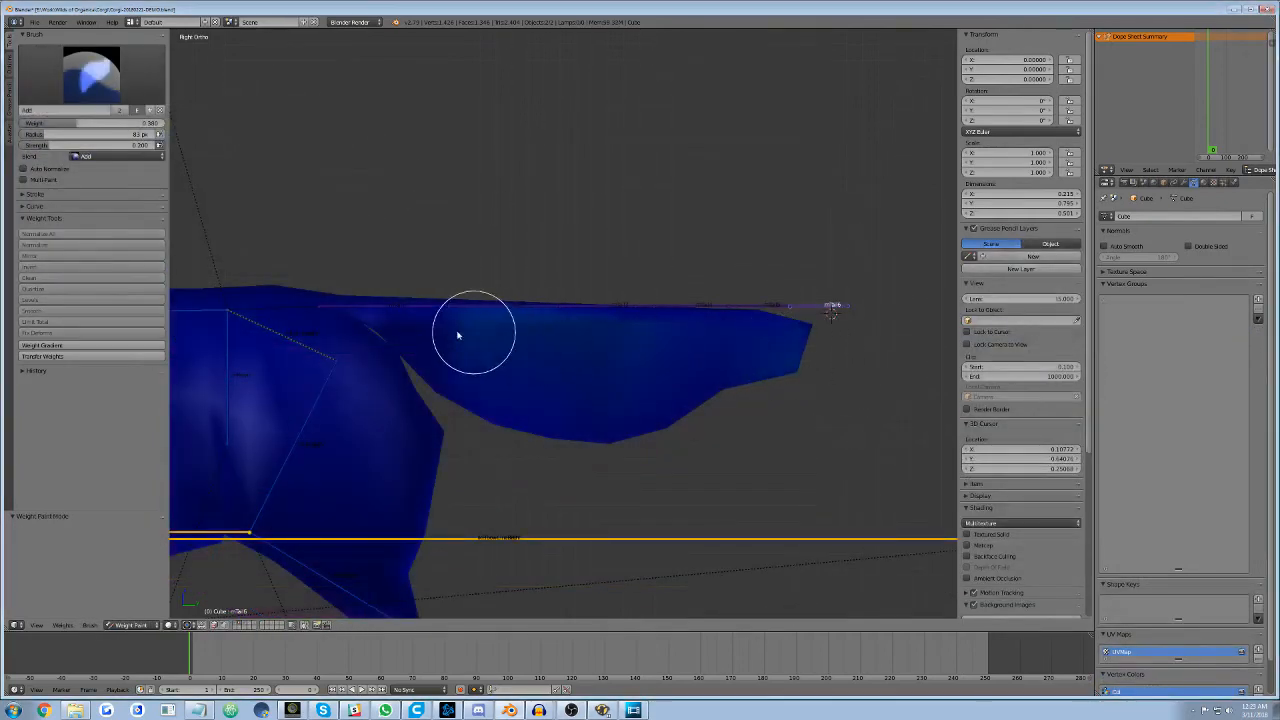
# - Lay a linear weight gradient along the tail from its base for the mTail1 bone
pyautogui.click(475, 335)
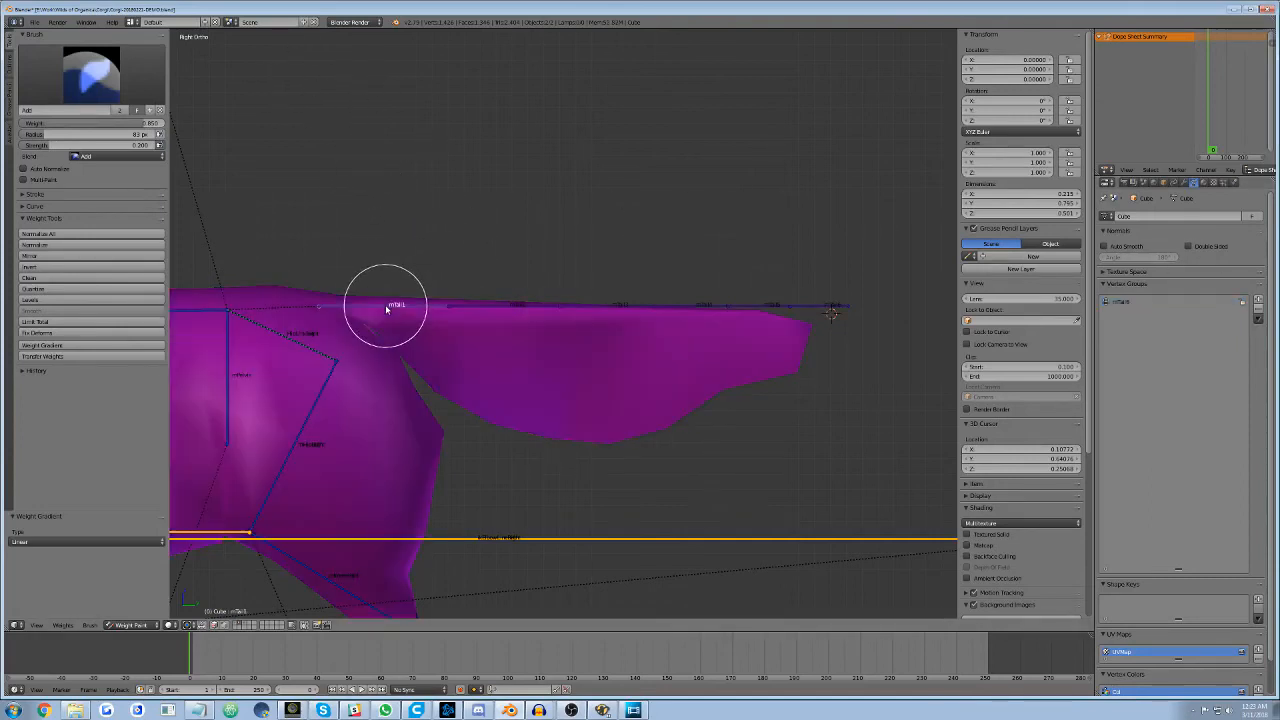
pyautogui.moveTo(385, 305); pyautogui.dragTo(605, 358)
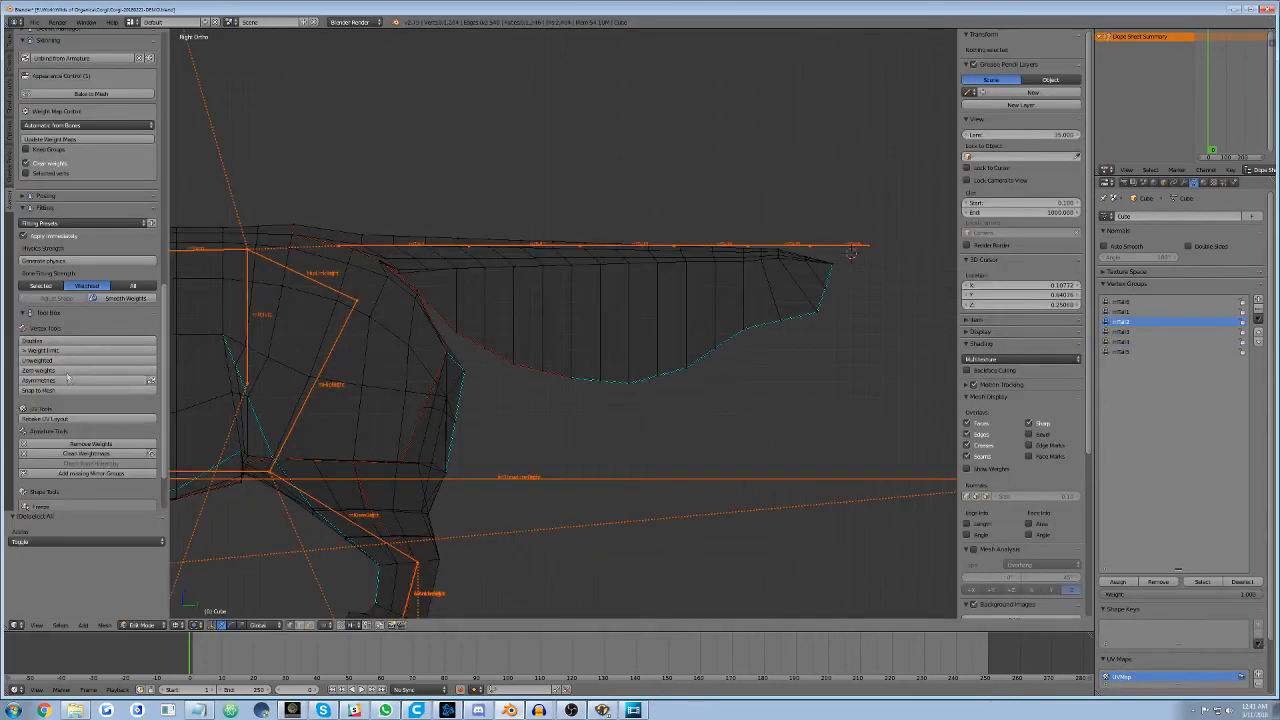
pyautogui.moveTo(42, 350)
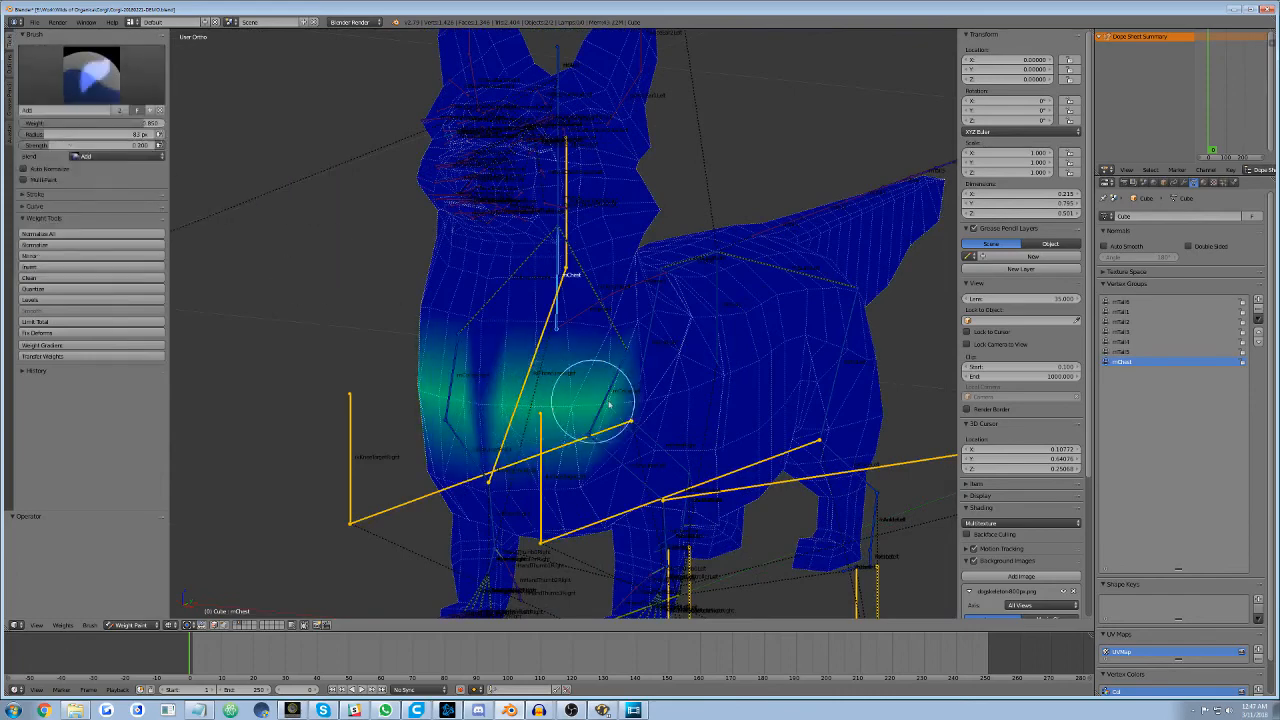
# - Paint mChest influence across the dog's chest, then move to the left elbow group
pyautogui.moveTo(600, 405); pyautogui.dragTo(675, 435)
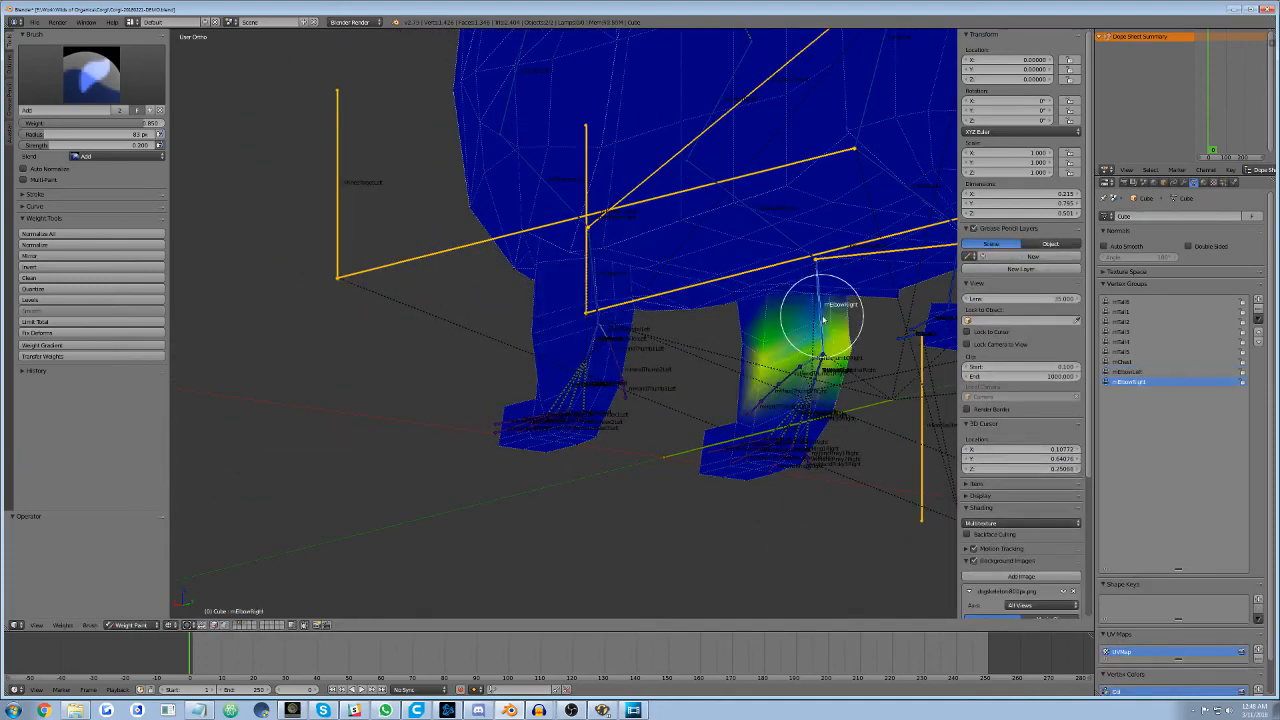
pyautogui.click(1128, 371)
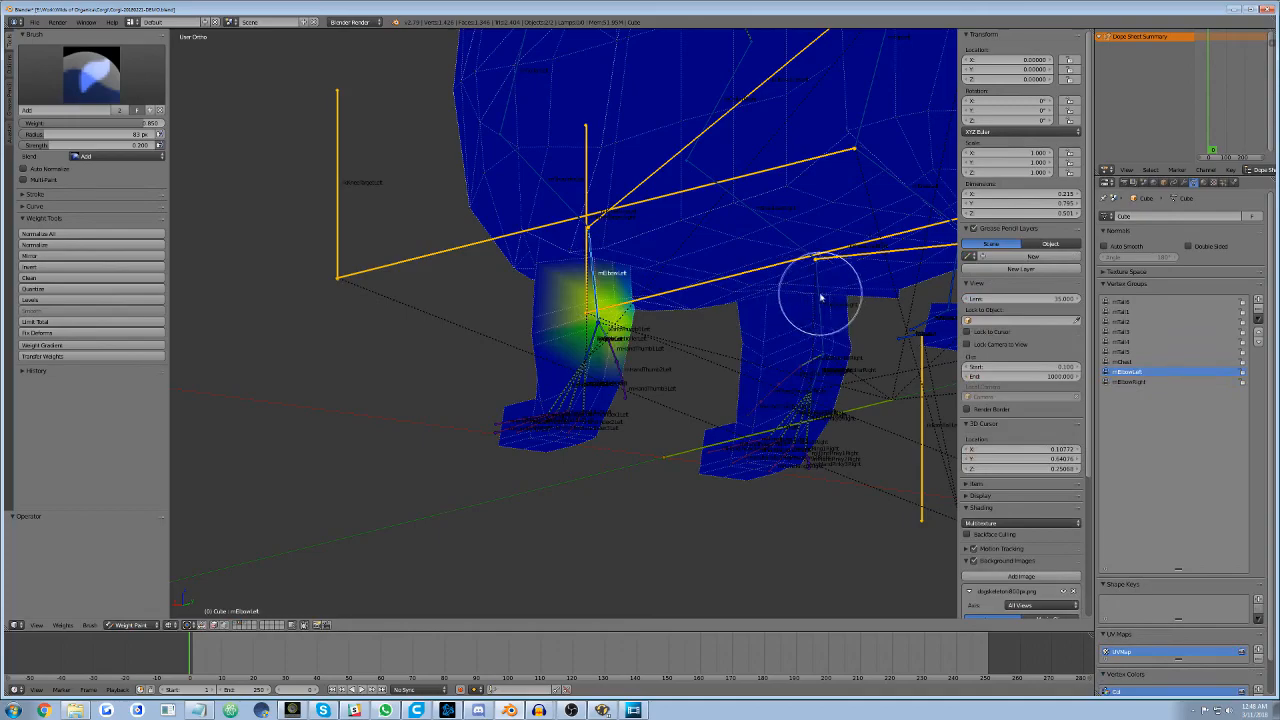